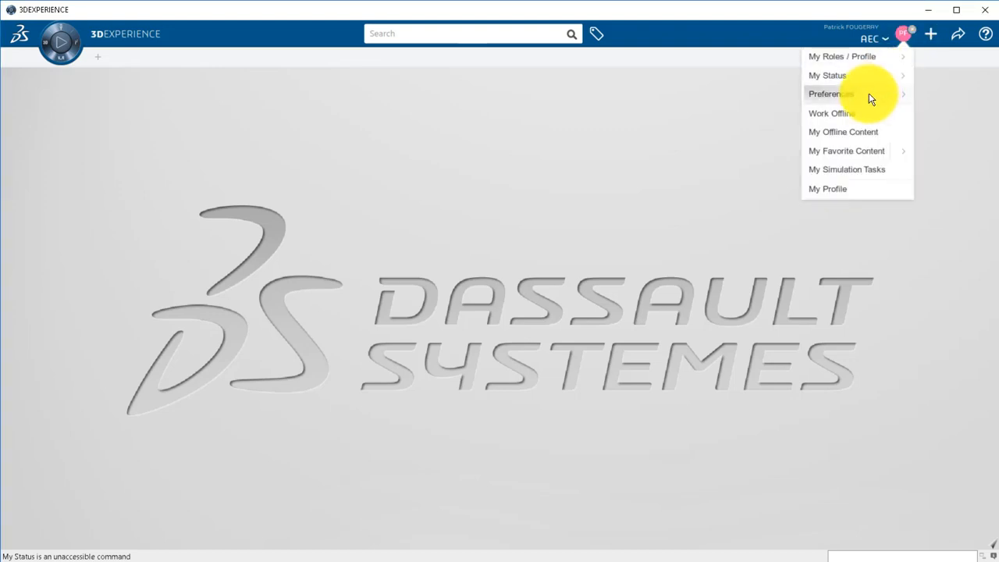
Reach the Terrain Preparation Large Point Cloud import settings under Preferences > 3D Modeling > Multi Discipline Engineering.
click(830, 94)
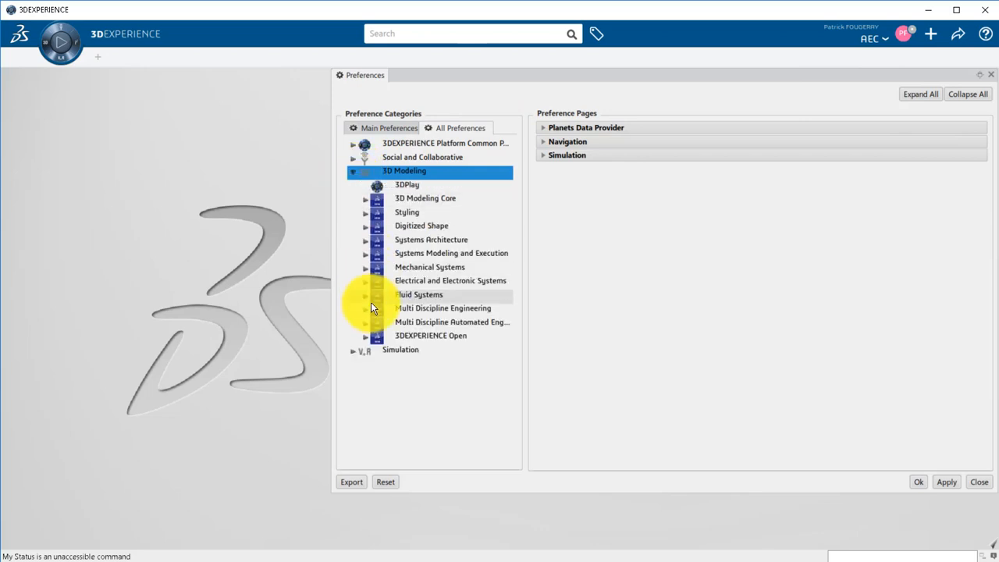
click(366, 307)
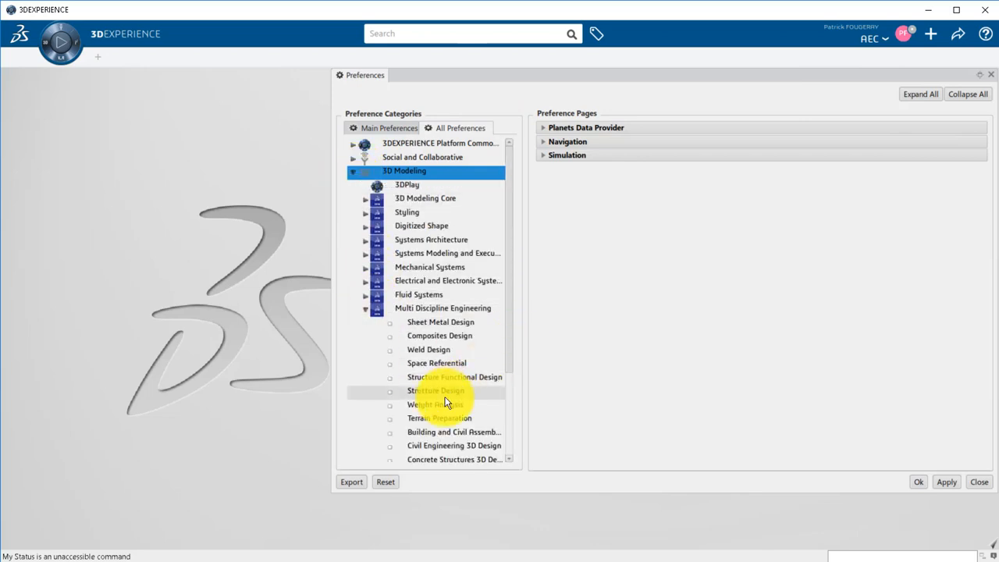
click(439, 418)
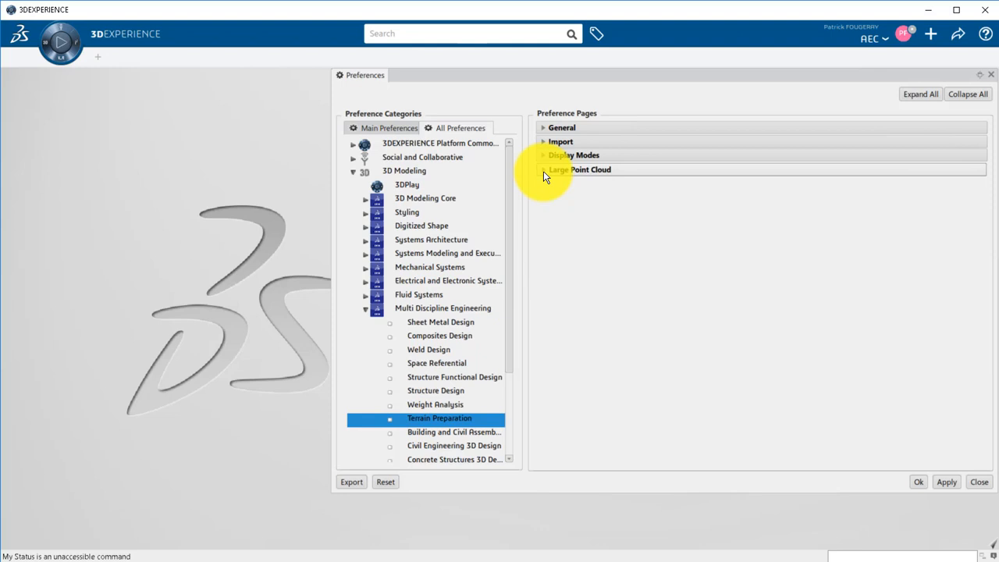
click(544, 168)
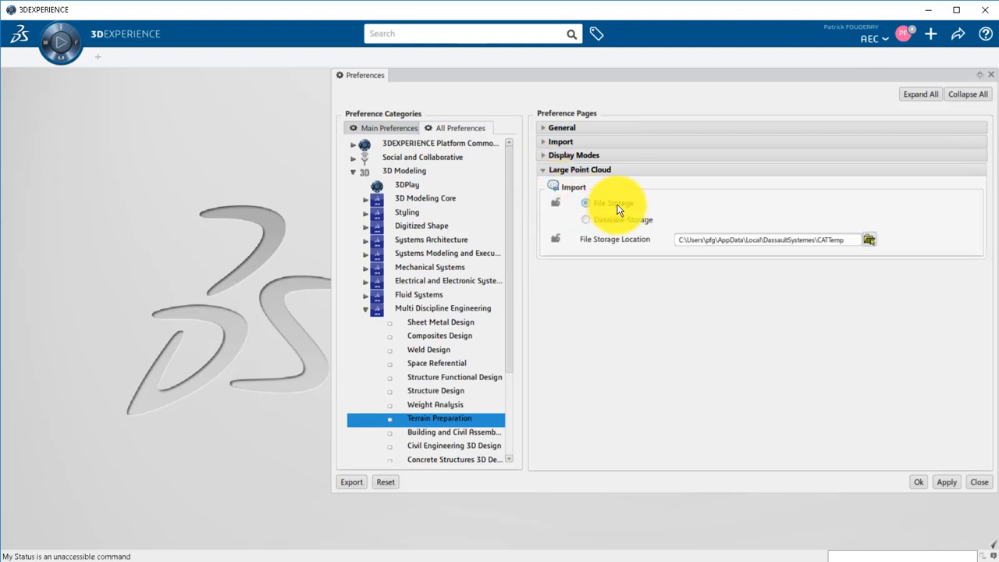
mouse_move(606, 222)
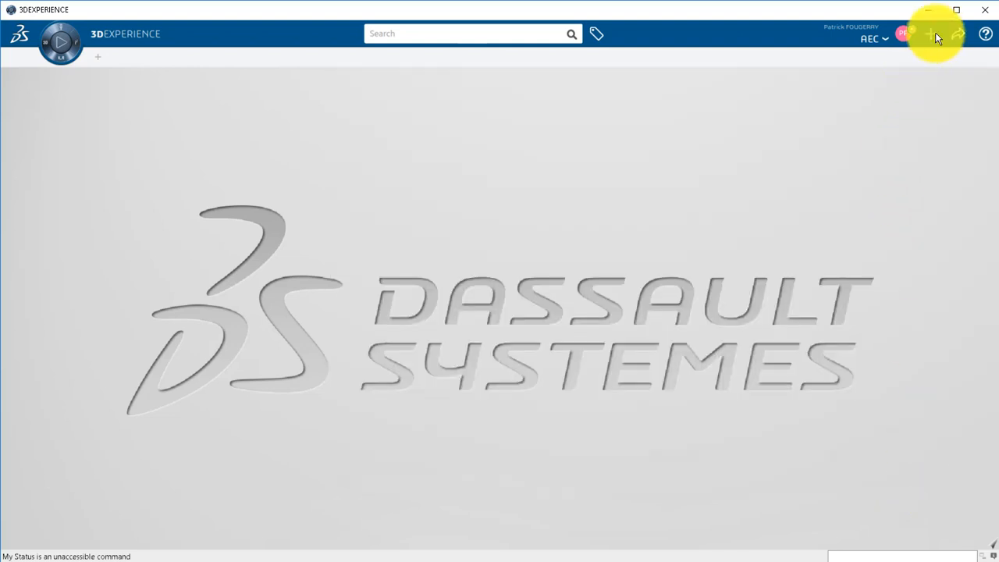
Create a new Large Range terrain, retitle it TerrainMenton and confirm with OK.
click(931, 35)
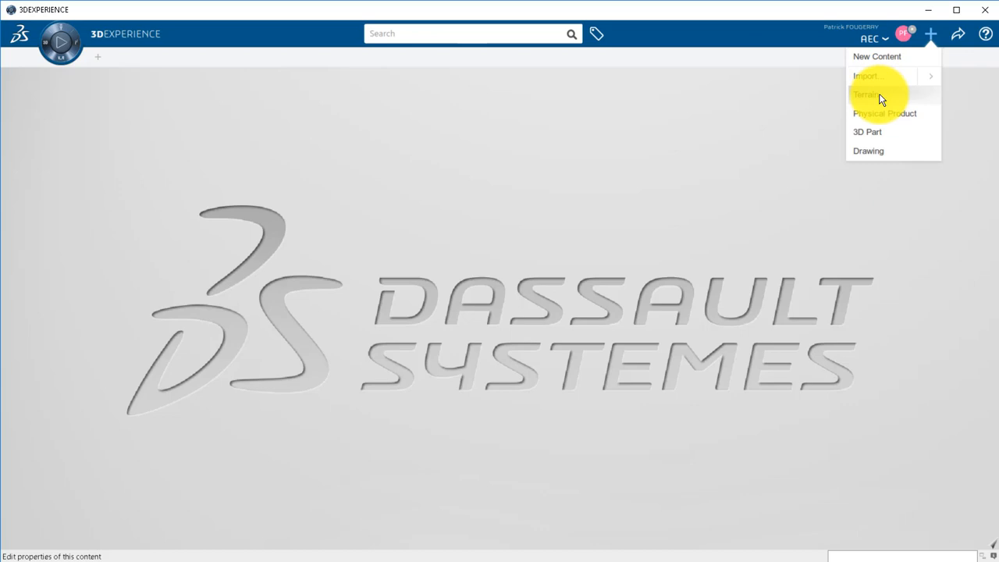
click(866, 93)
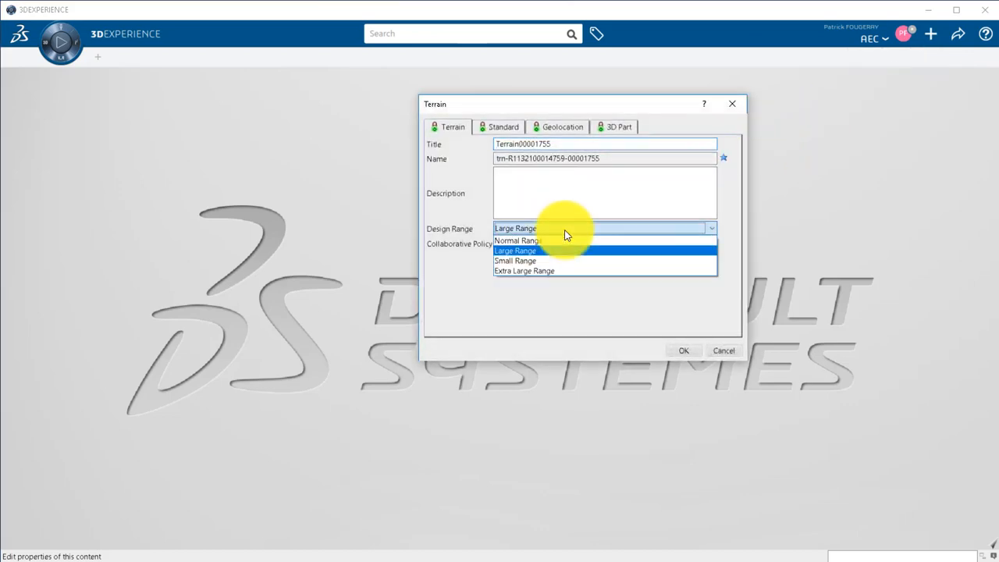
click(617, 127)
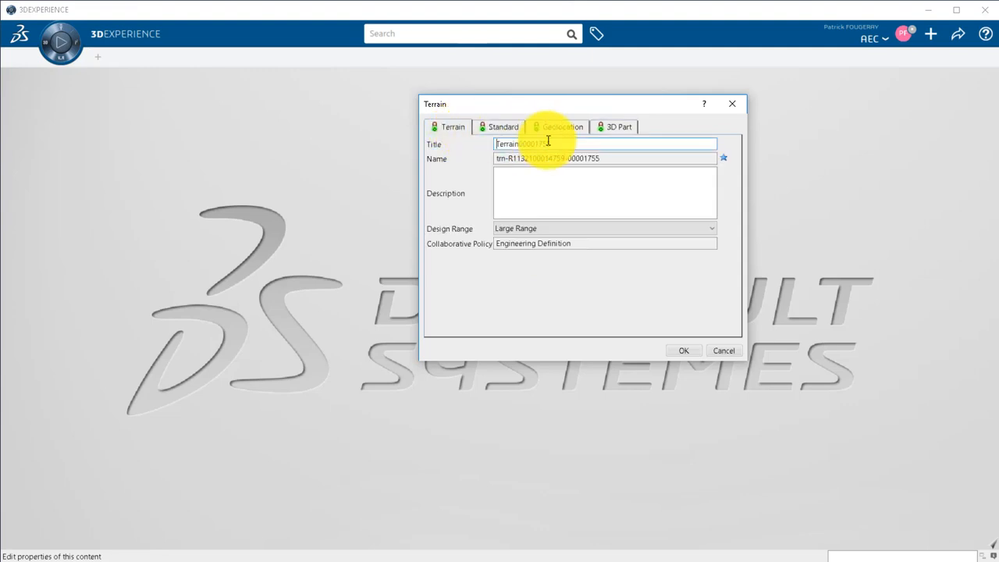
double_click(534, 144)
text(TerrainMenton)
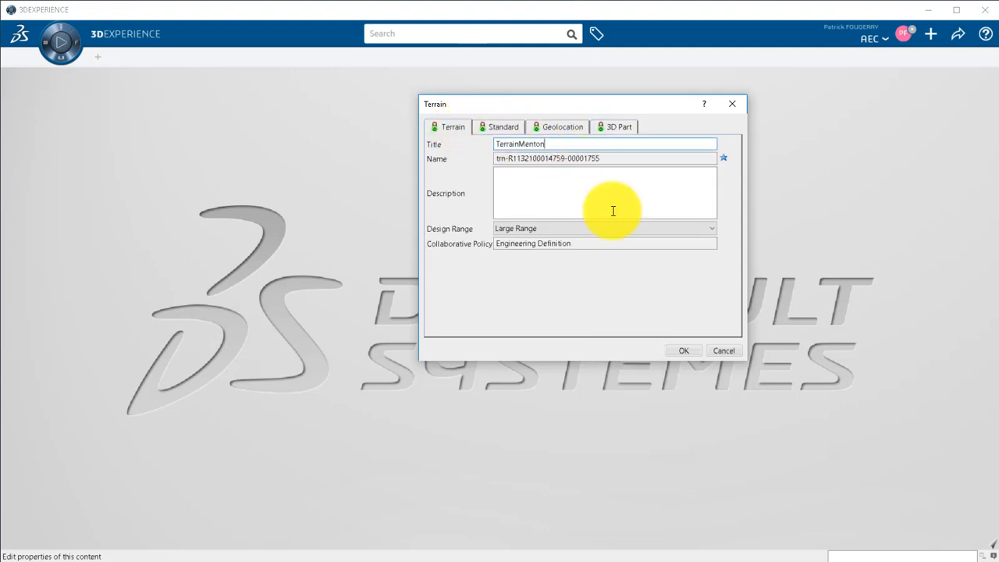
click(683, 350)
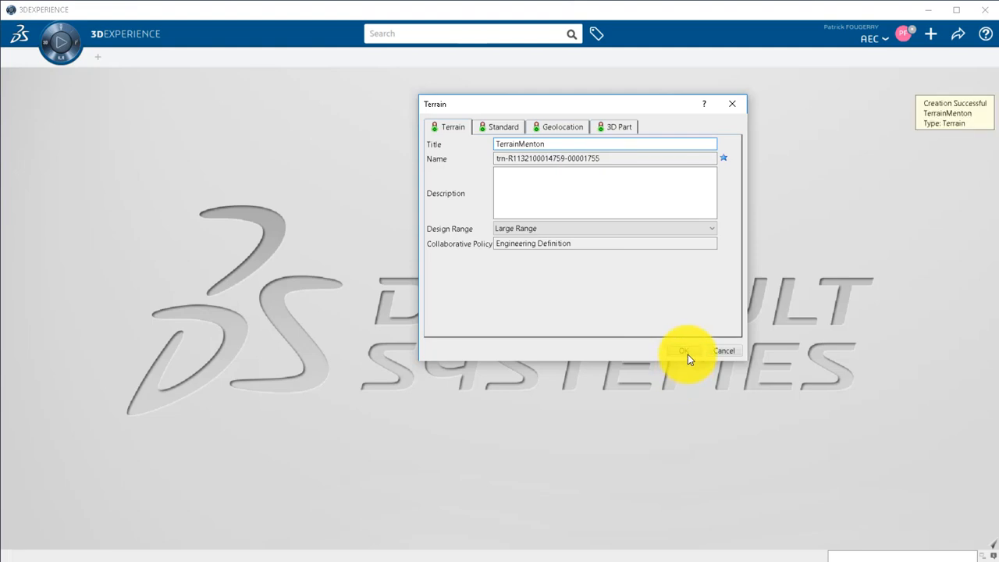
click(686, 350)
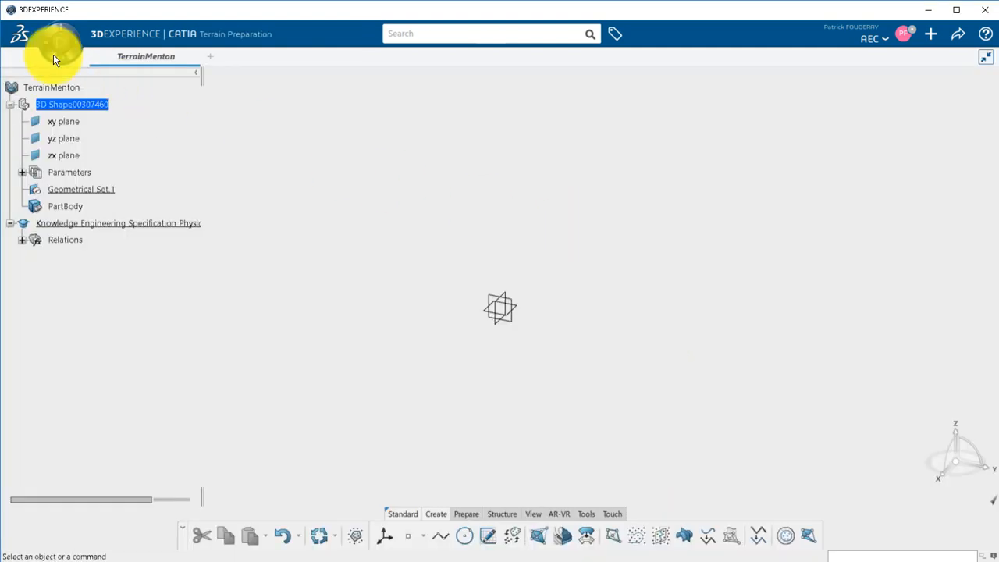
click(22, 34)
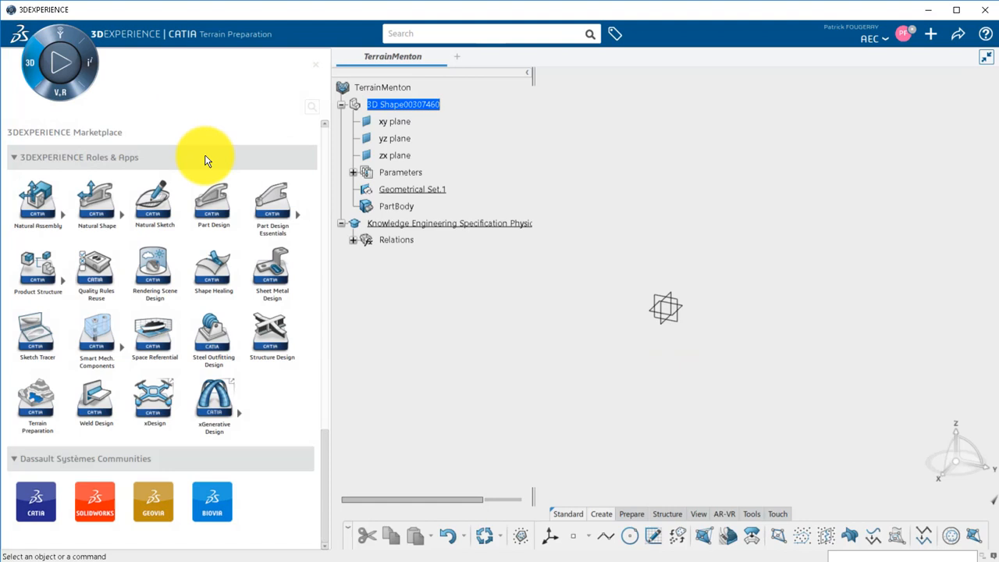
mouse_move(43, 400)
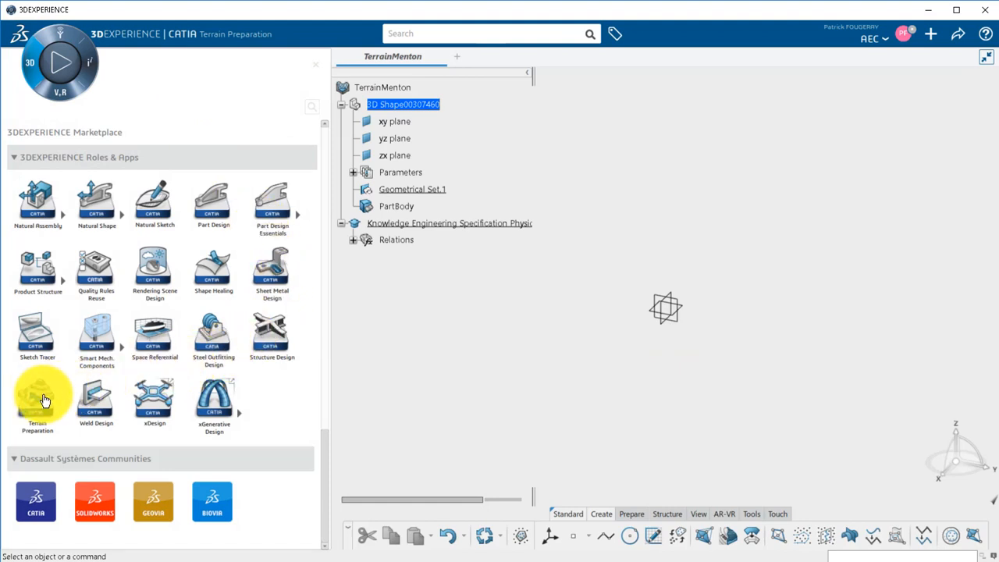
mouse_move(316, 68)
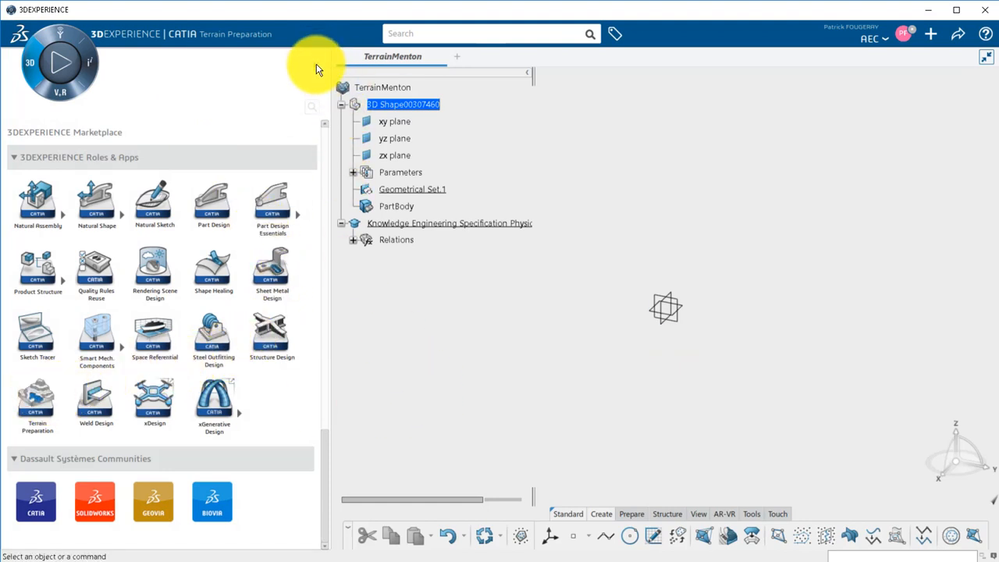
click(930, 34)
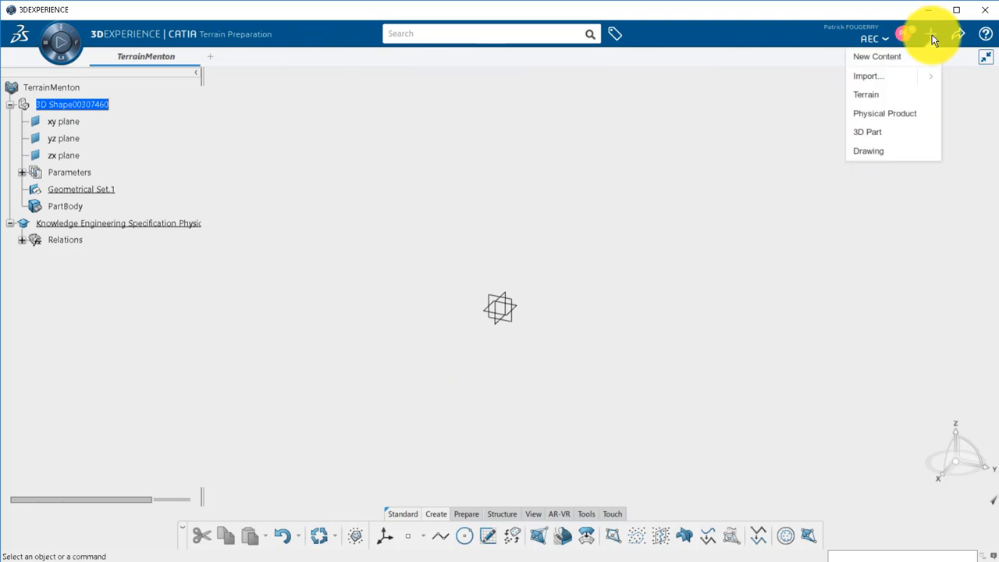
Start a Large Cloud of Points import in Ascii format and try a single-file source, checking the file types.
click(868, 75)
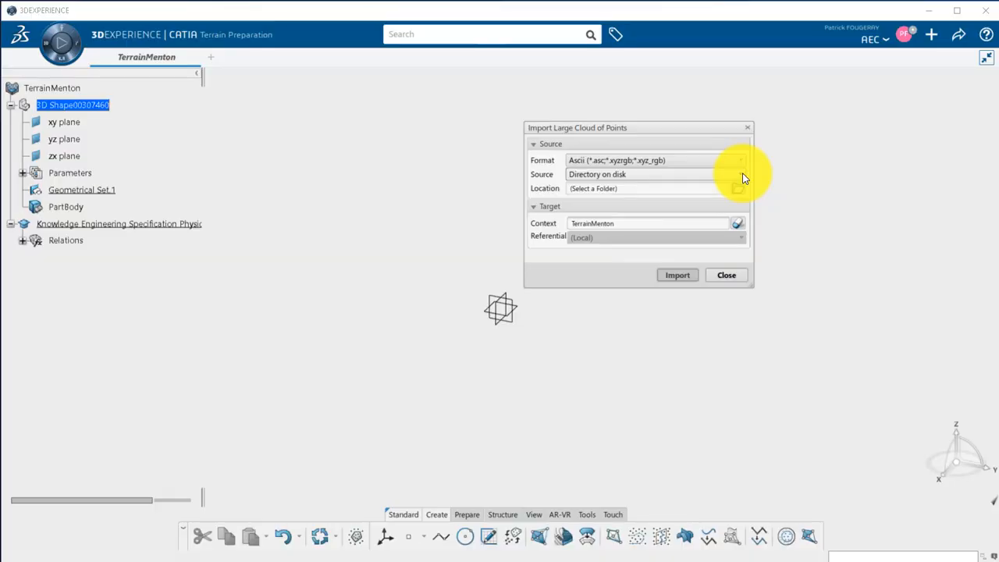
click(740, 160)
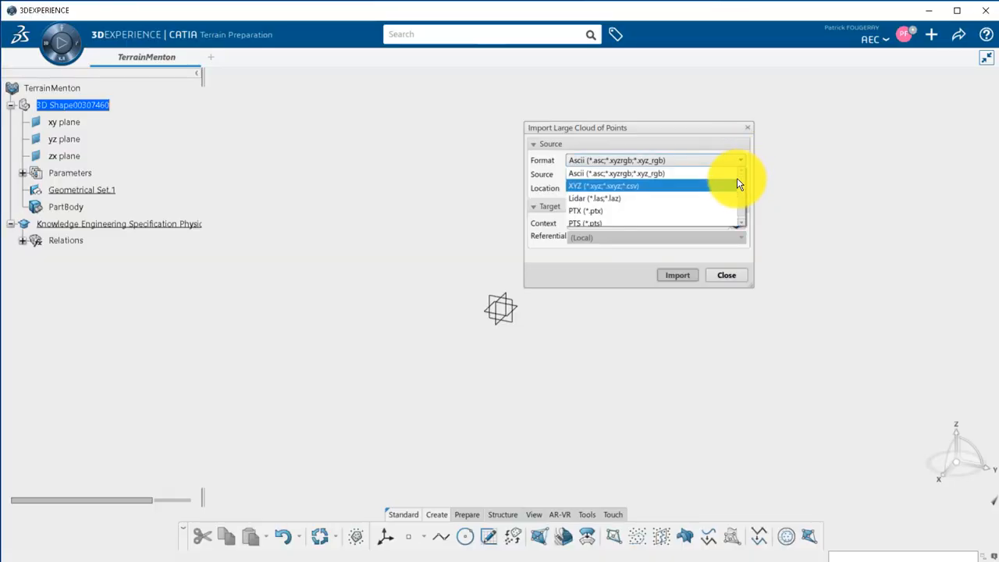
mouse_move(722, 210)
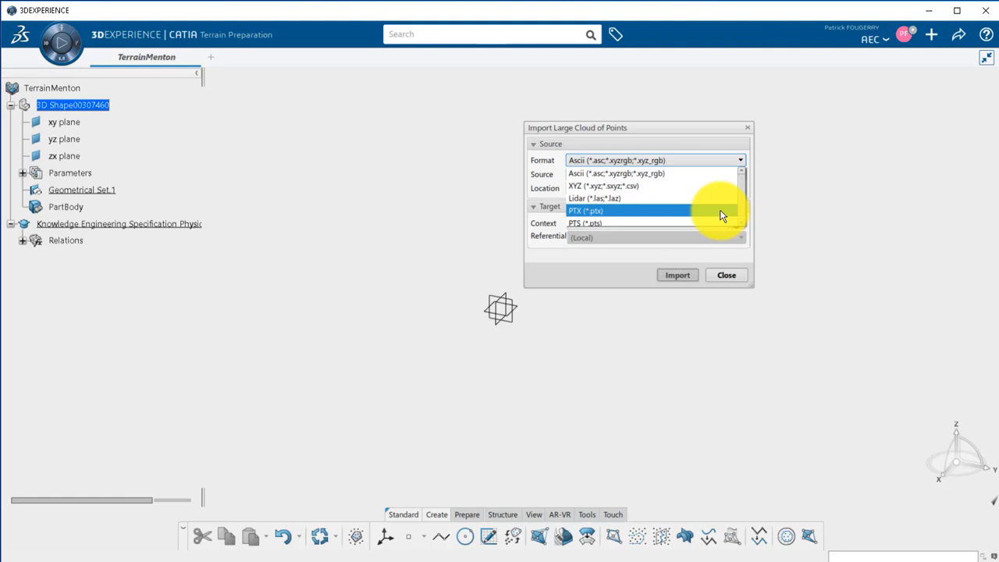
click(616, 173)
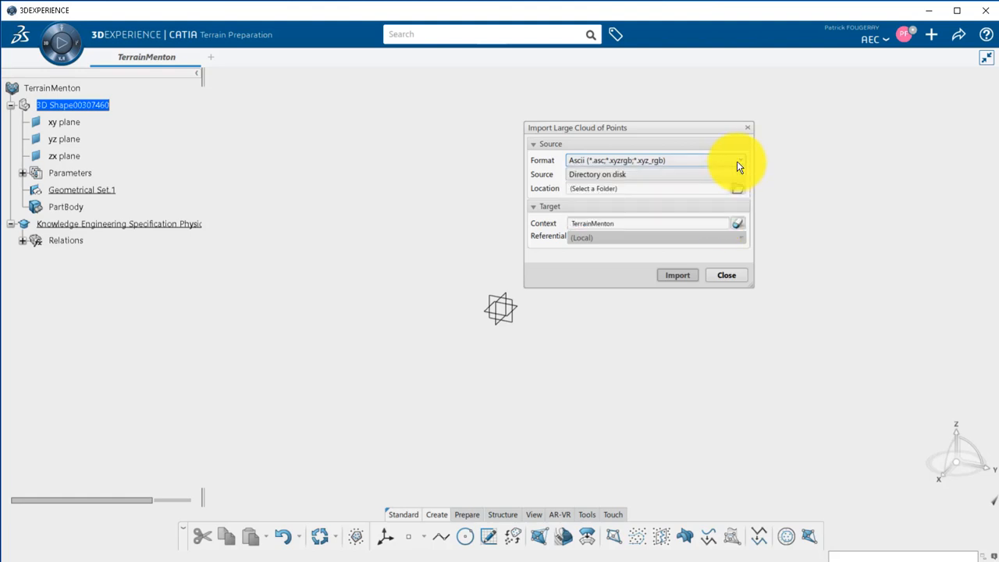
click(738, 174)
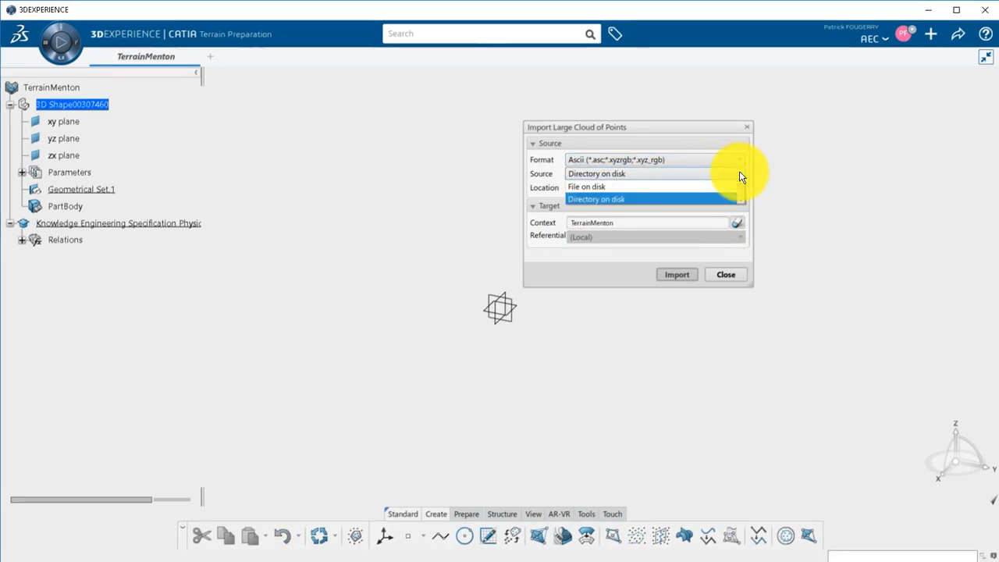
click(585, 186)
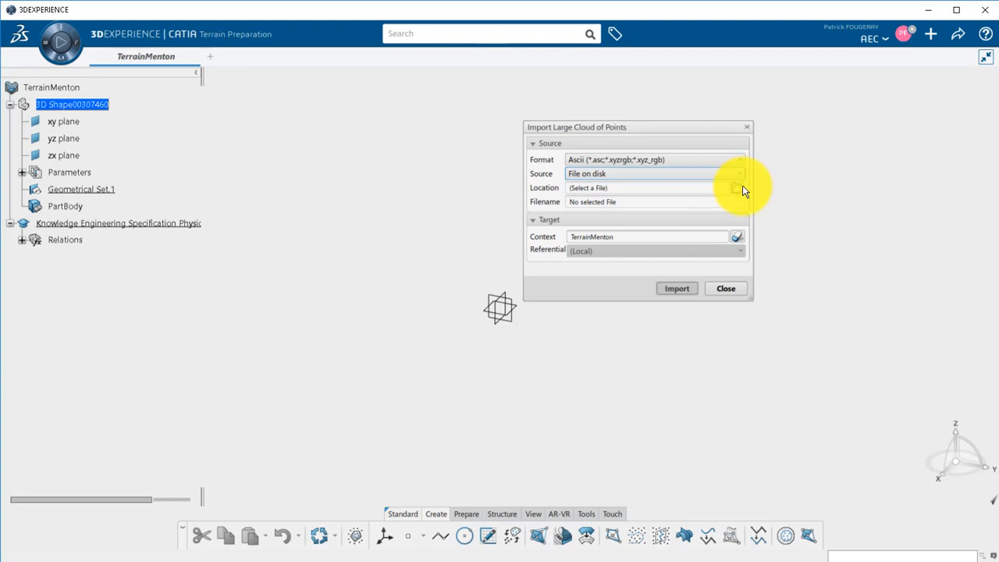
click(737, 187)
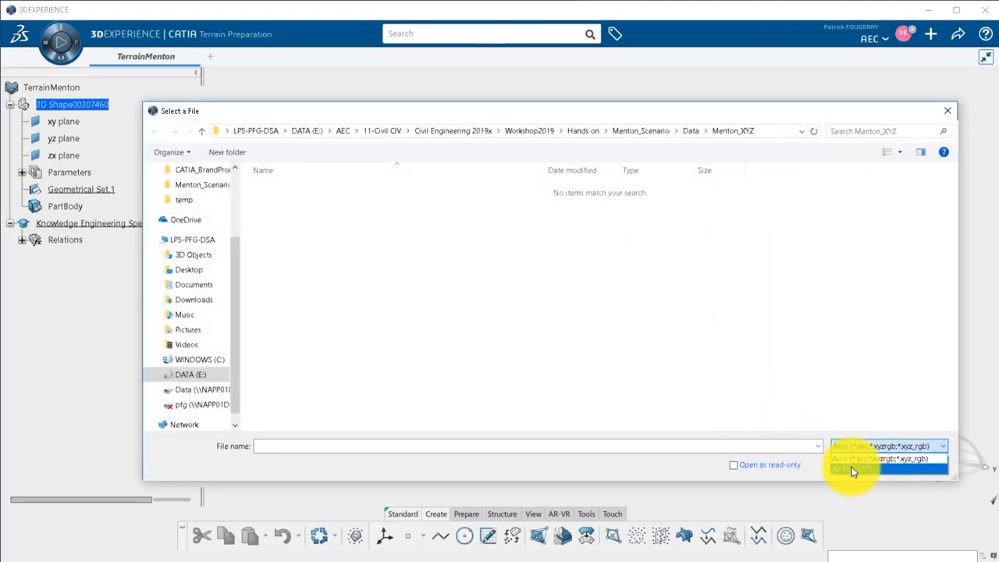
click(851, 468)
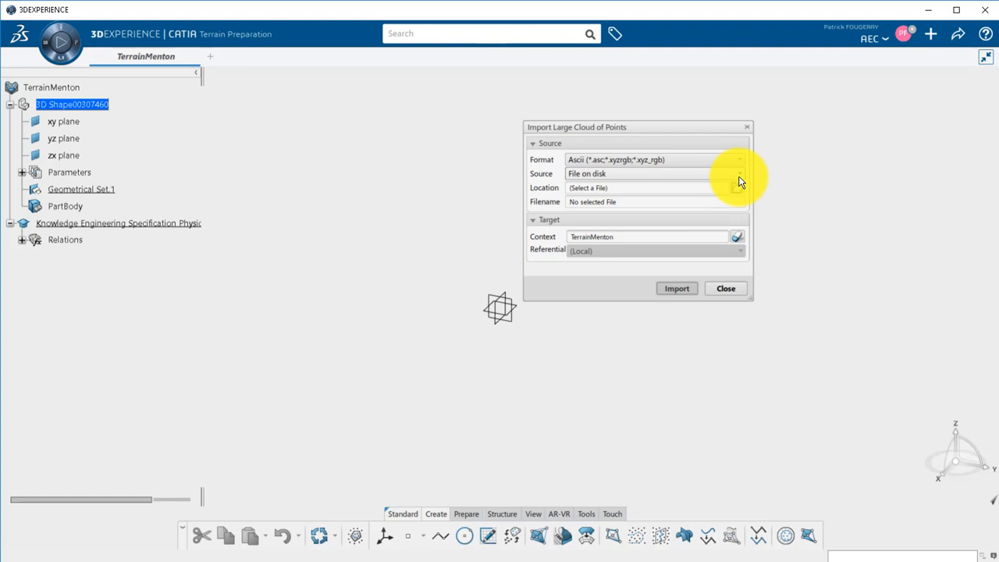
Switch the source to a directory on disk and select the Menton_XYZ folder.
click(738, 173)
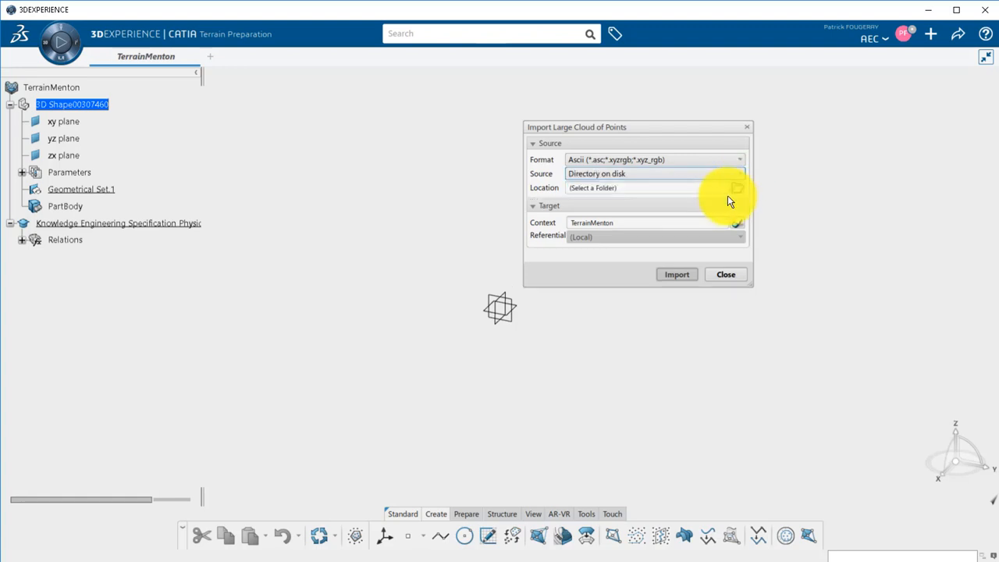
click(737, 187)
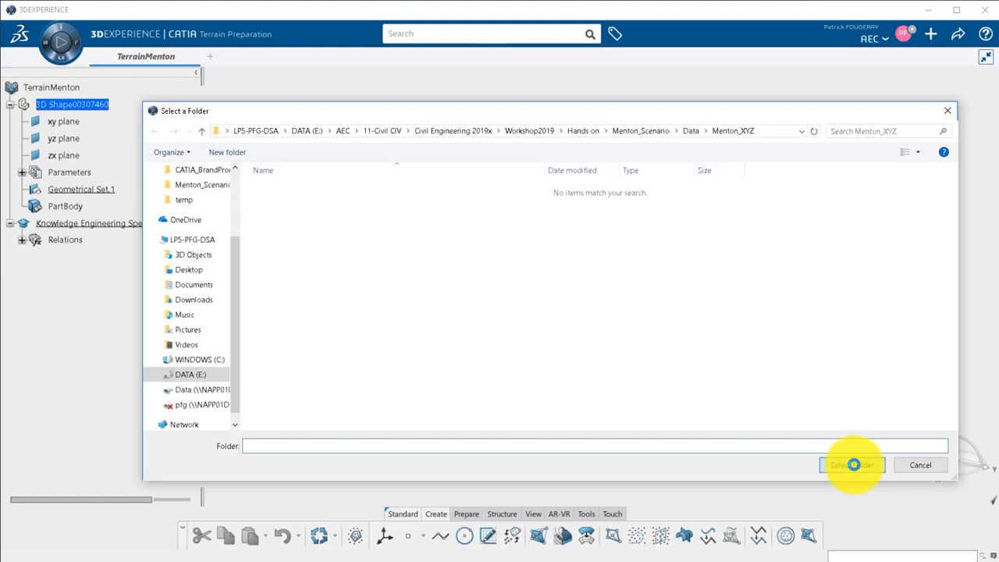
click(851, 465)
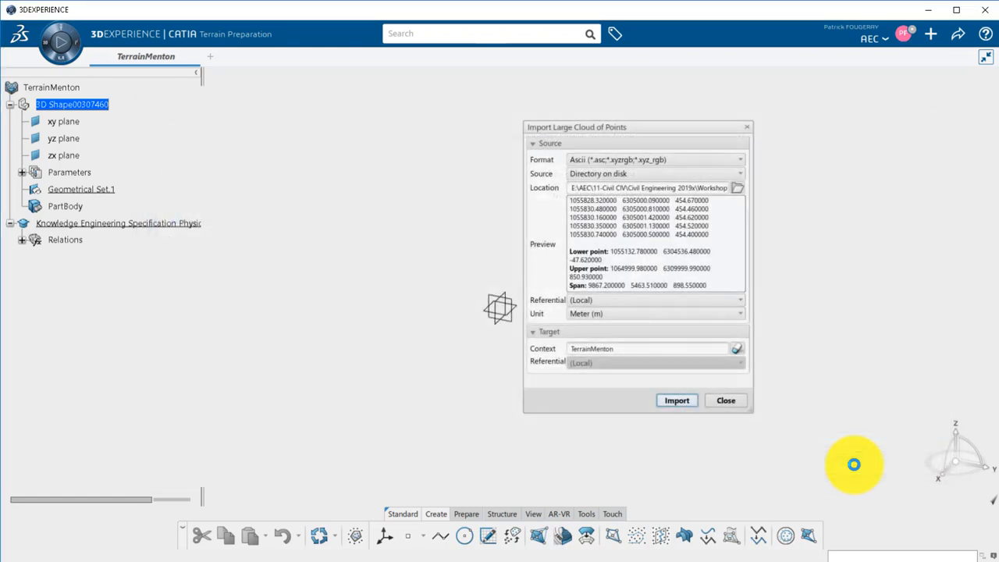
Set both the source and target referentials to RGF93 / Lambert-93.
click(738, 300)
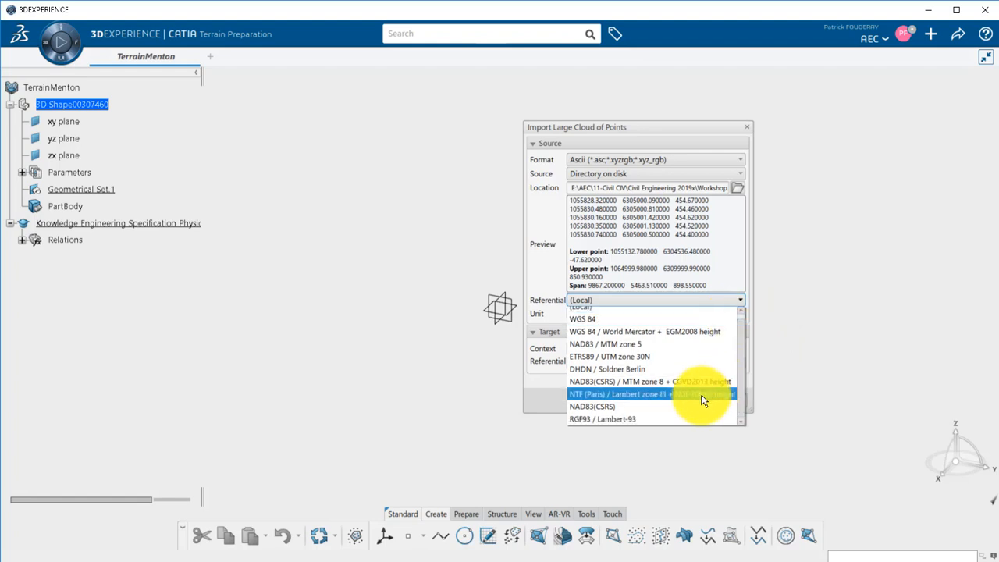
click(603, 418)
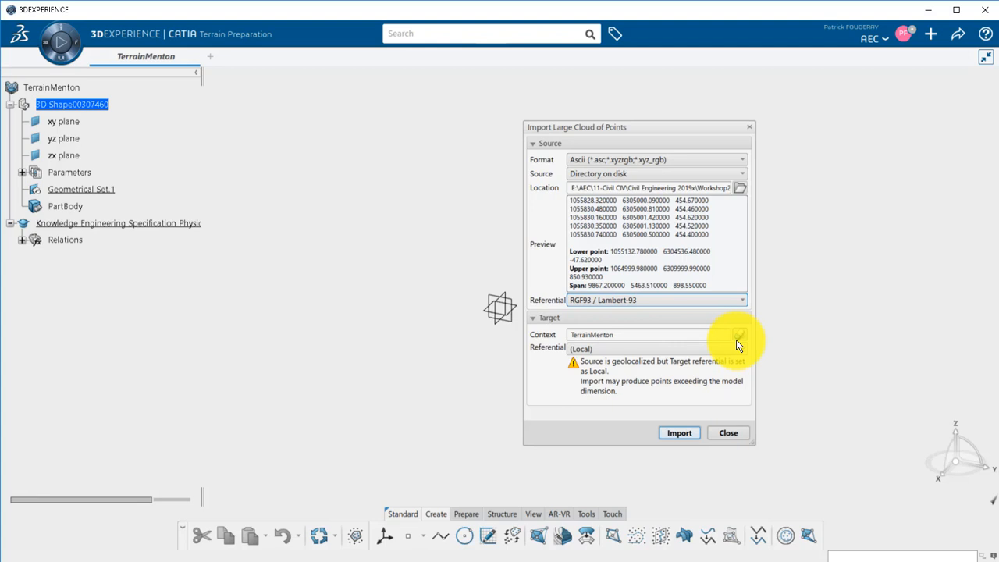
mouse_move(752, 344)
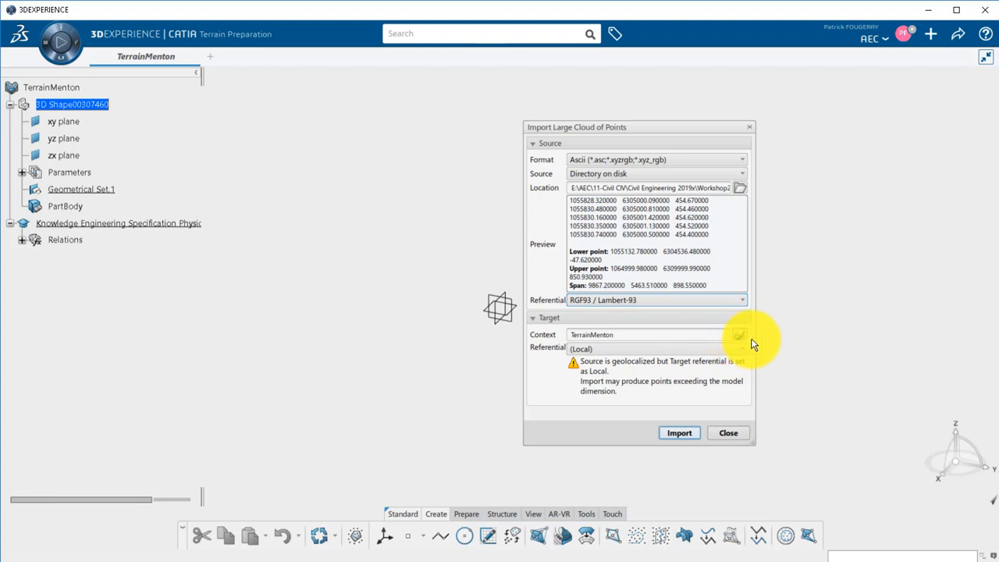
mouse_move(748, 356)
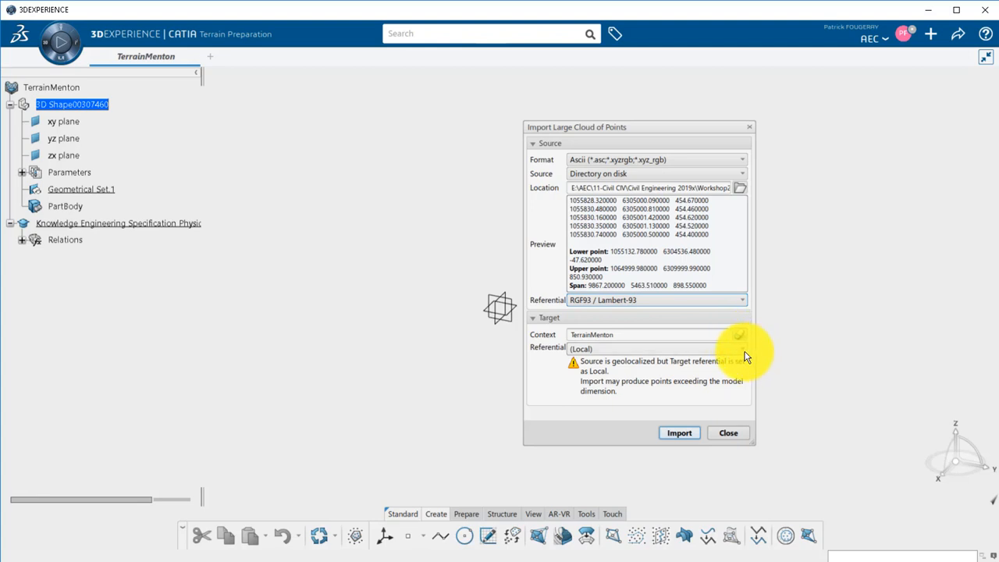
click(740, 348)
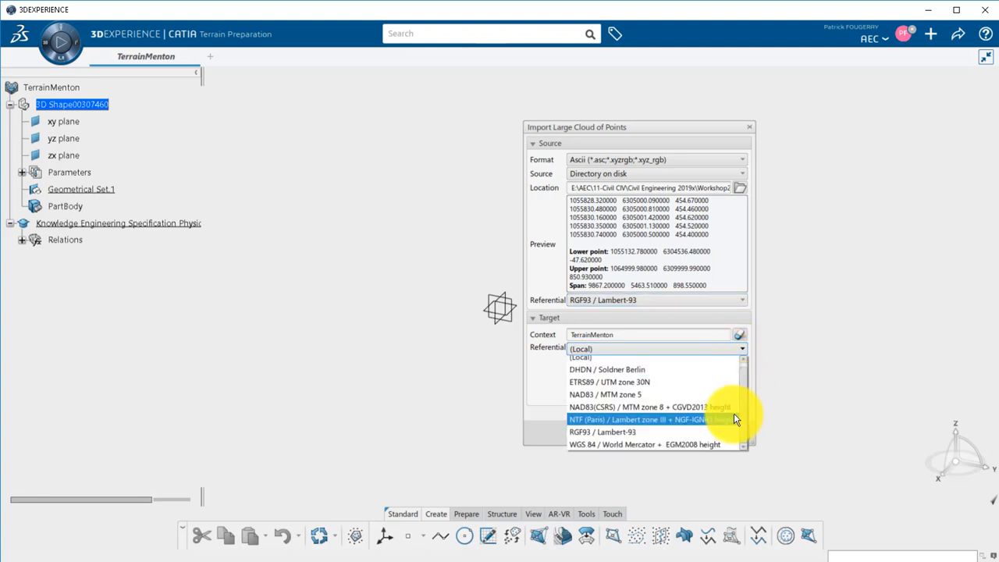
click(603, 431)
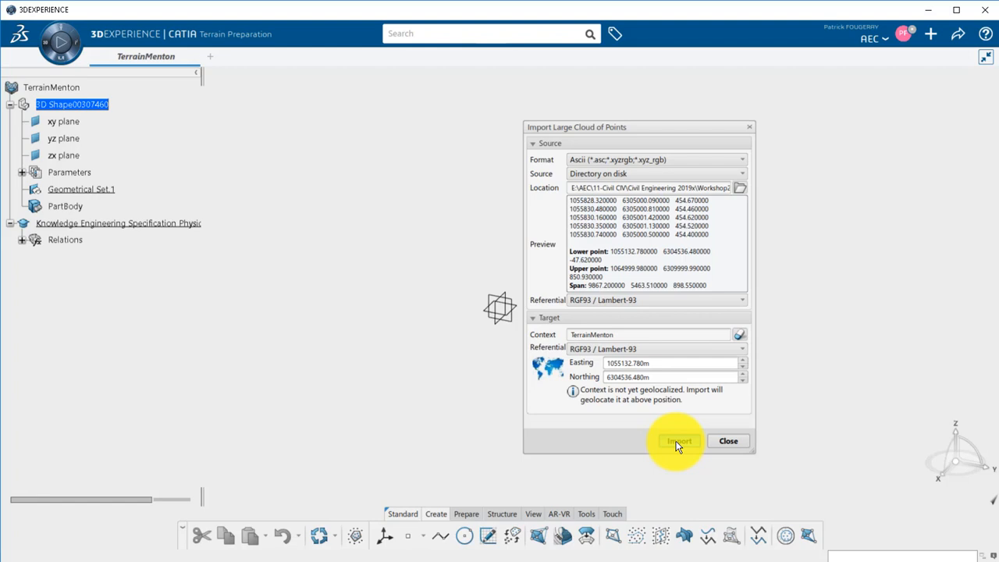
Run the import into TerrainMenton and close the dialog once loaded.
click(677, 441)
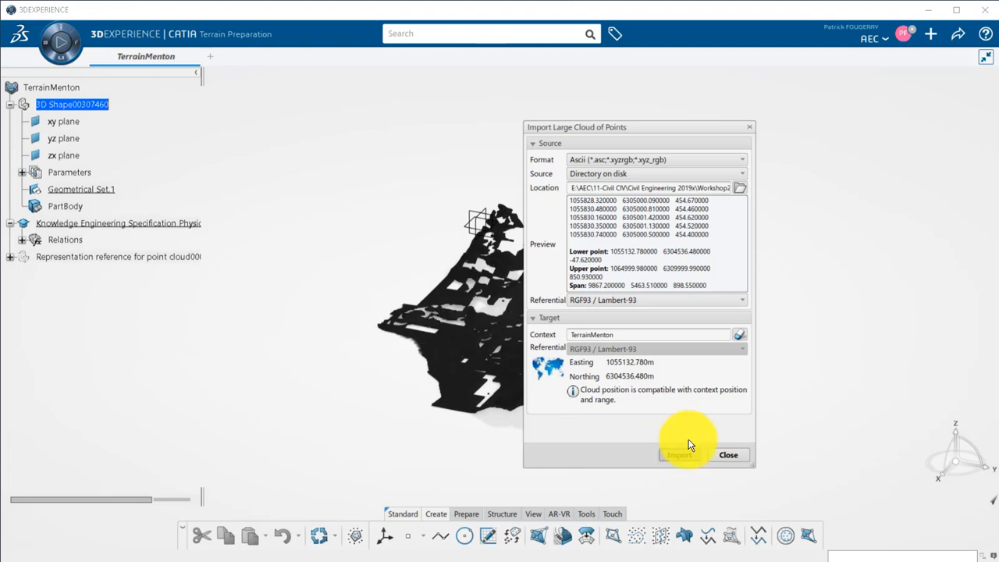
click(728, 454)
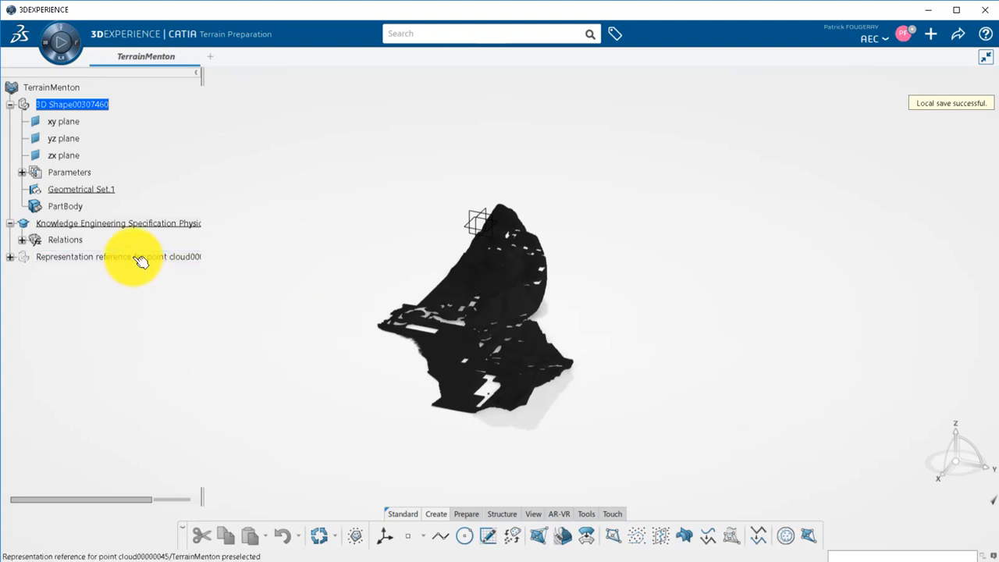
In the point cloud's Properties, Large Point Cloud tab, set Rendering effect to Hillshade, apply and confirm.
right_click(119, 256)
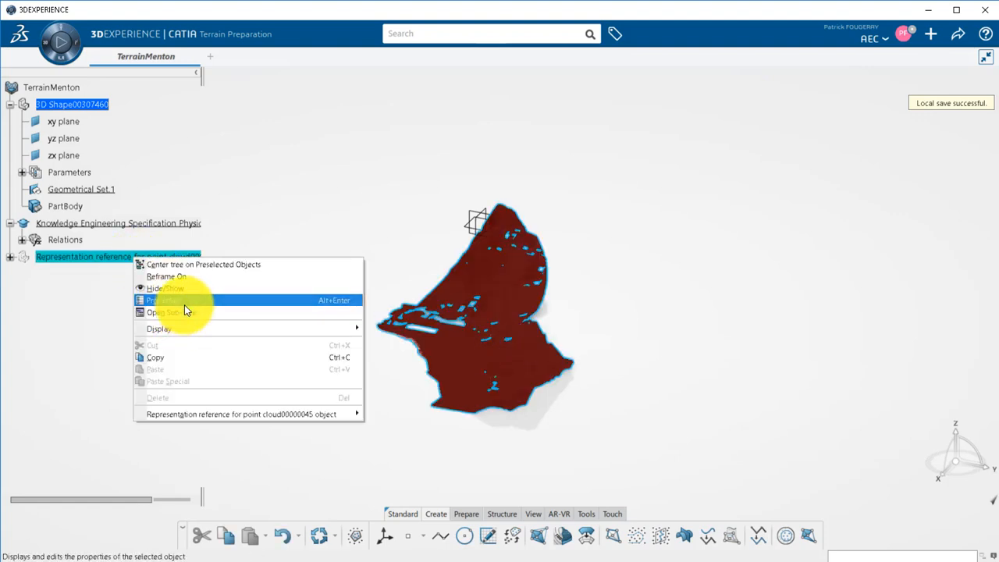
click(164, 300)
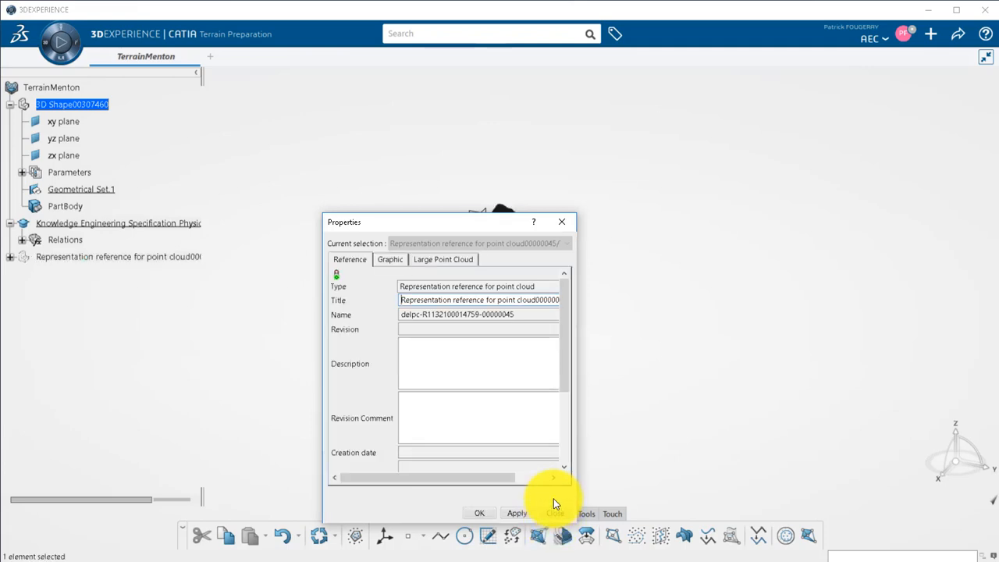
click(443, 259)
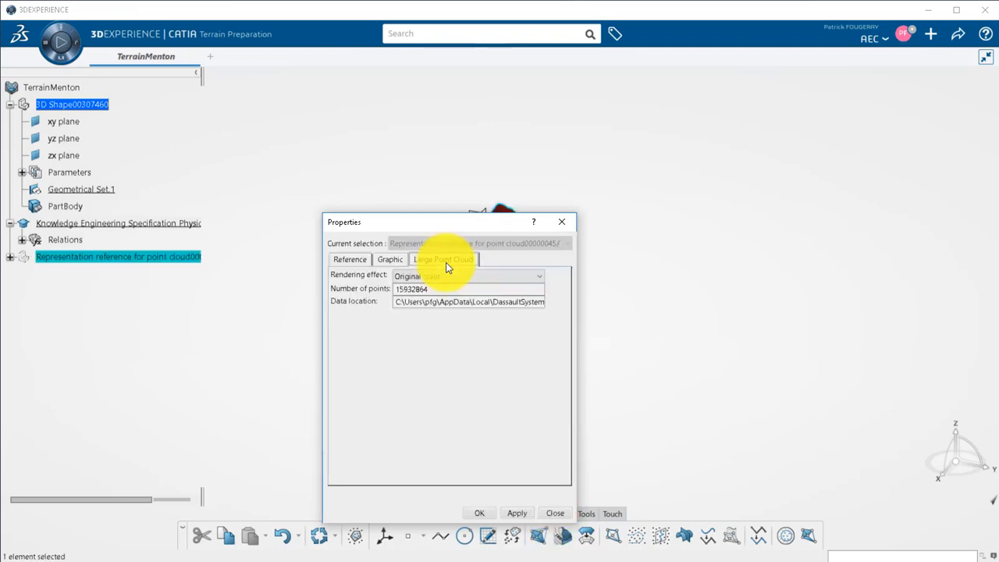
drag(449, 221, 706, 181)
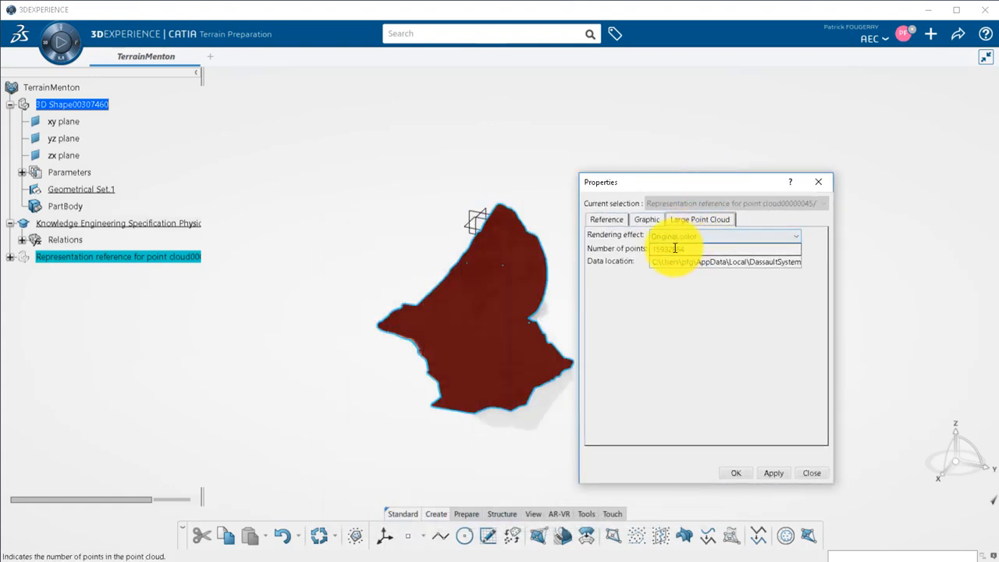
click(794, 236)
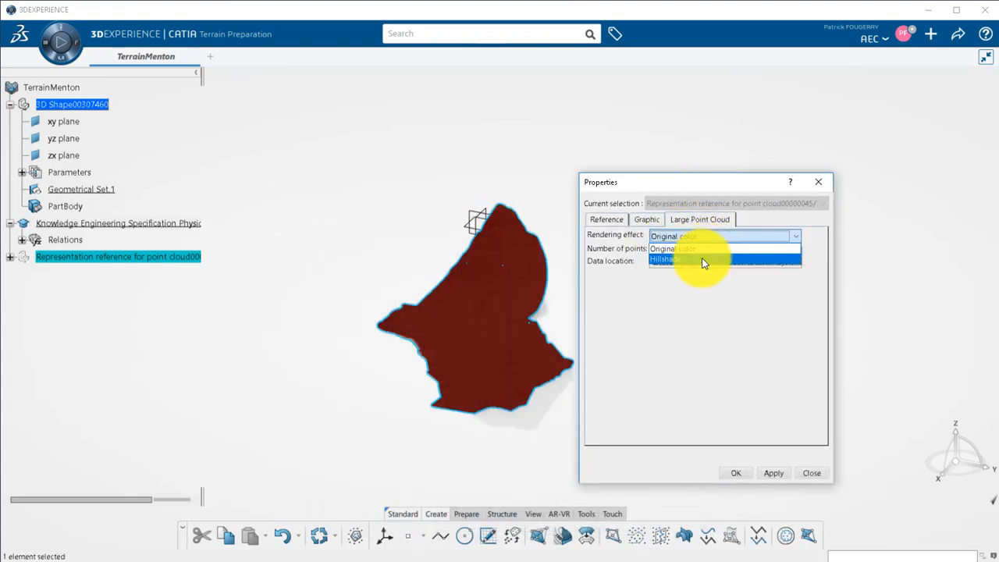
click(665, 259)
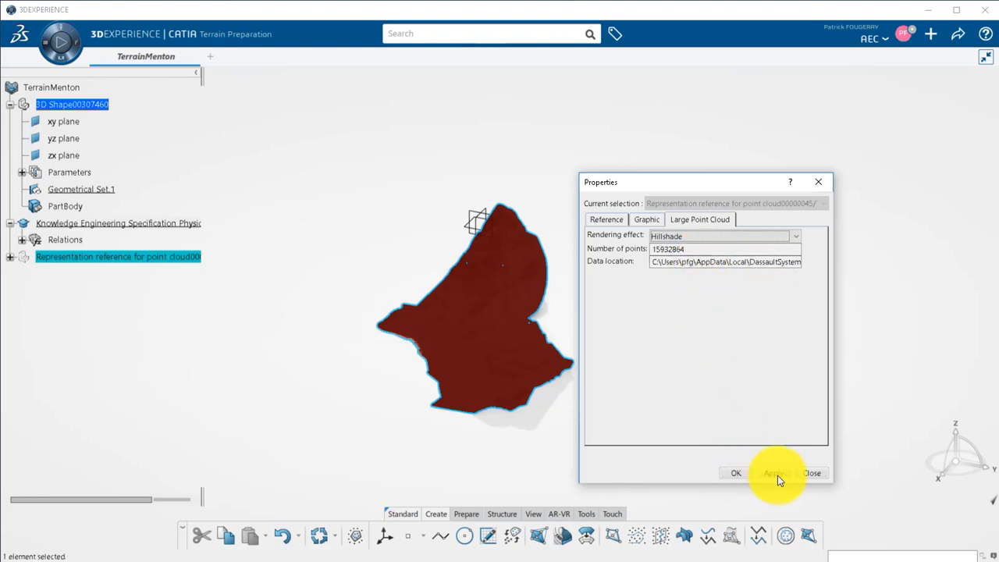
click(772, 473)
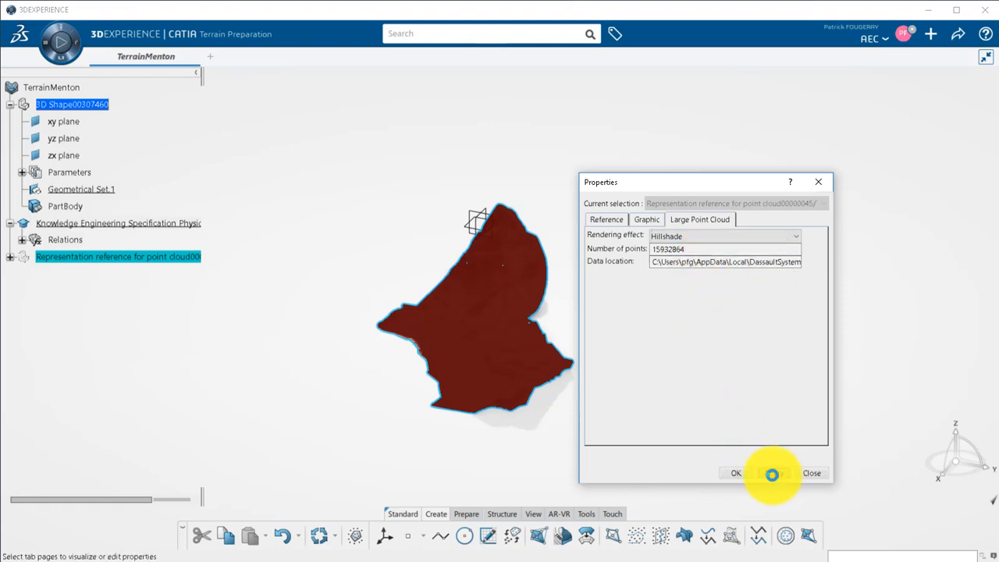
click(733, 473)
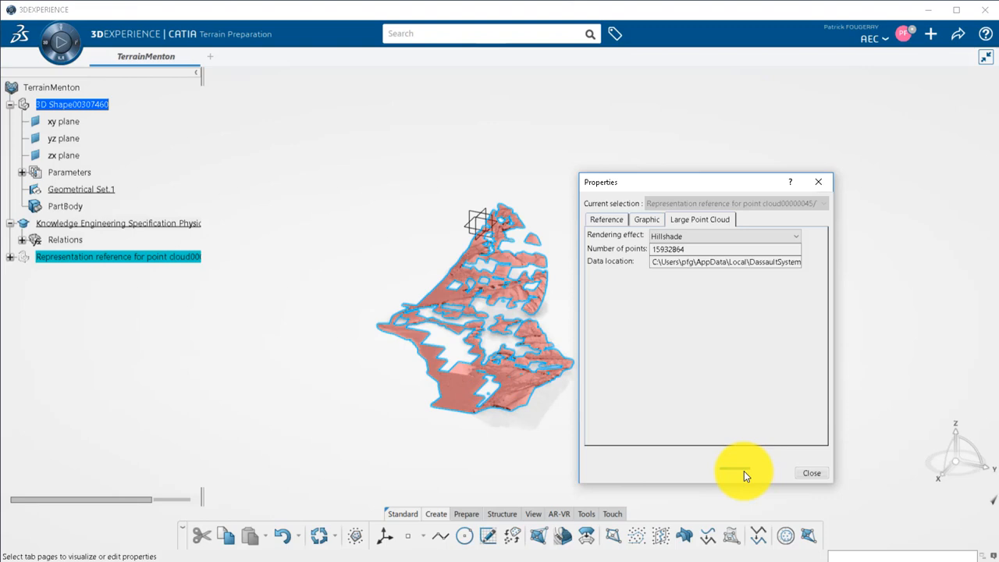
click(812, 471)
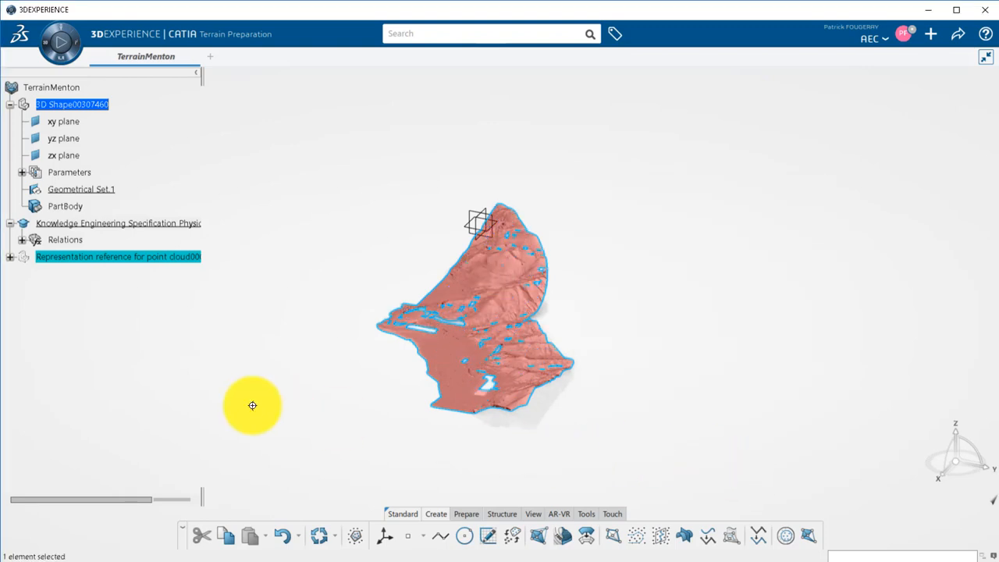
Zoom, rotate to a side view and recentre the hillshaded terrain to inspect its relief.
drag(252, 406, 359, 403)
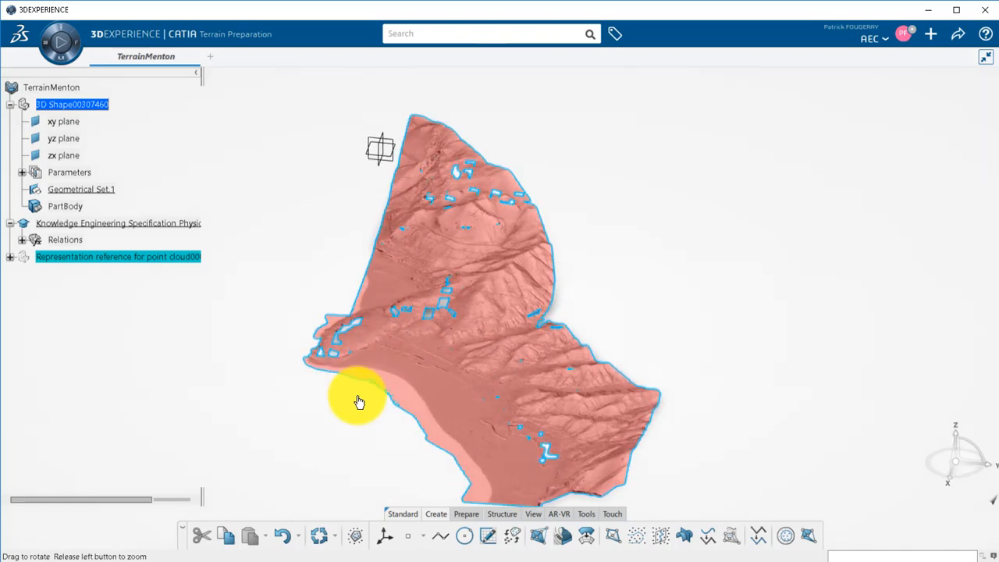
drag(359, 403, 206, 402)
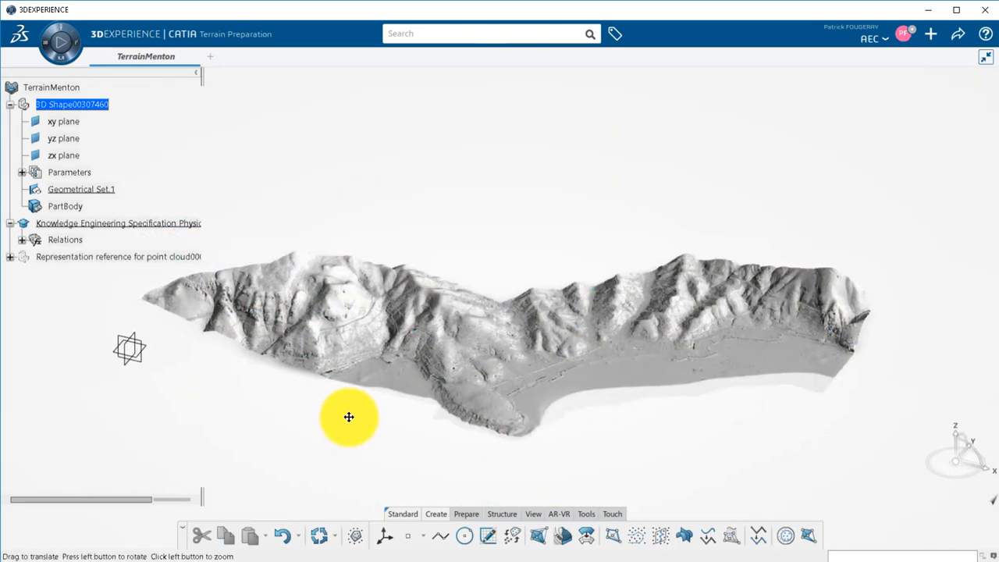
drag(349, 418, 378, 413)
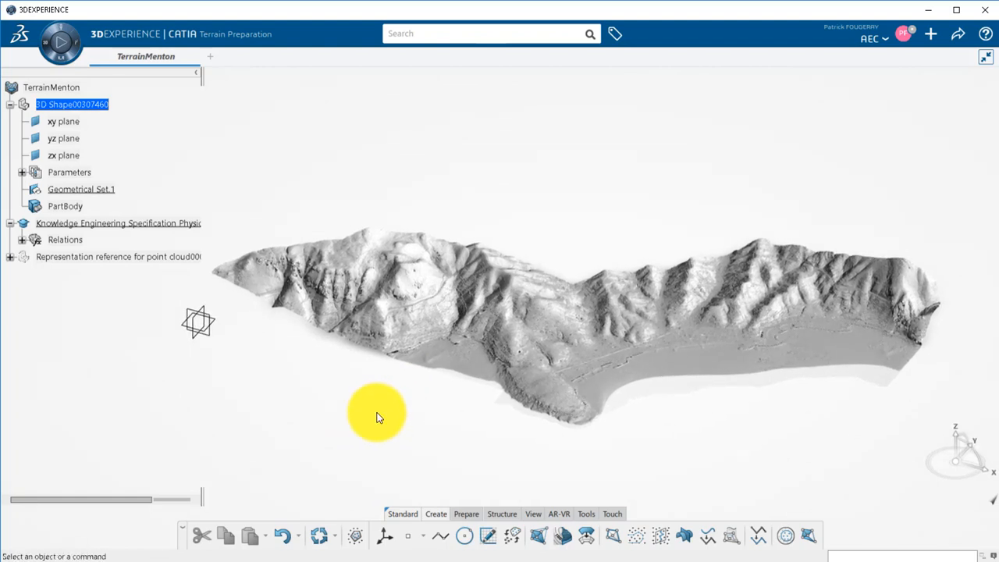
mouse_move(784, 505)
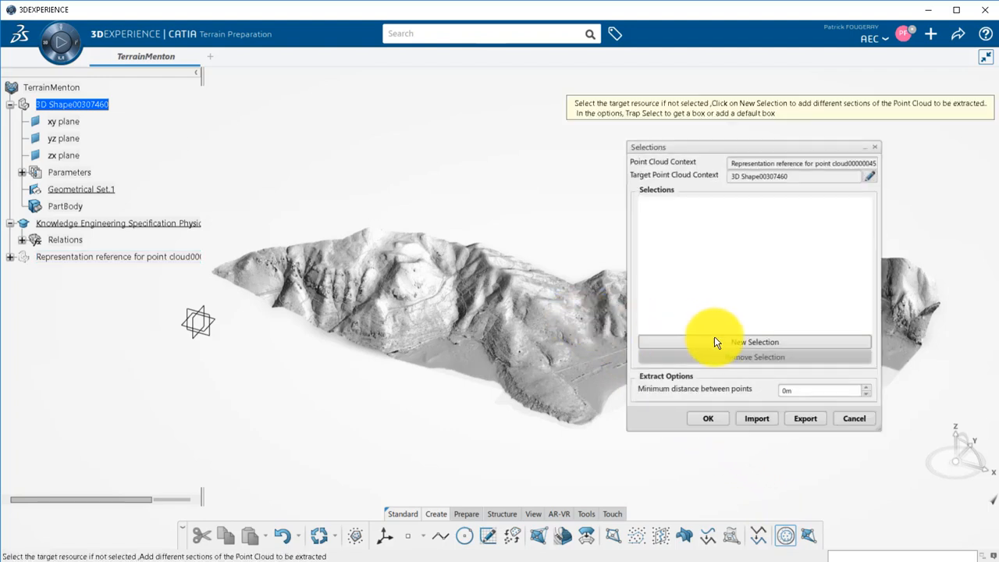
Add a new trap selection in Extract and place and adjust the box over the hillside.
click(752, 342)
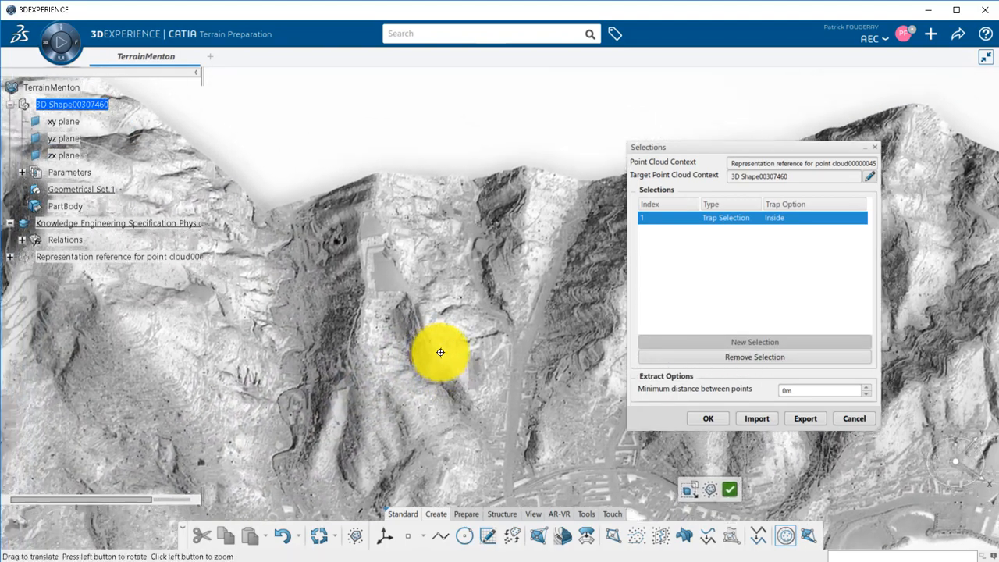
drag(440, 353, 338, 218)
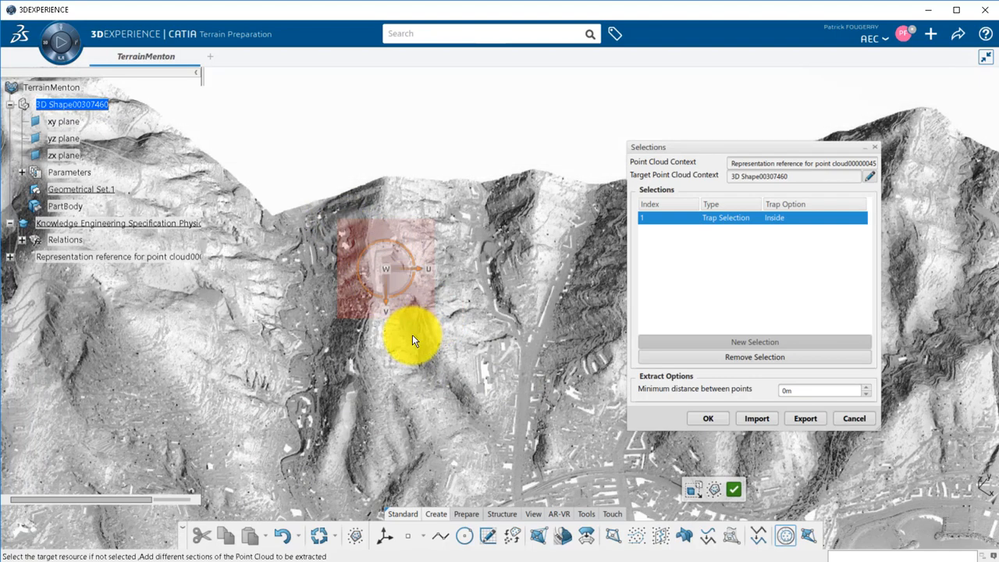
drag(414, 340, 356, 256)
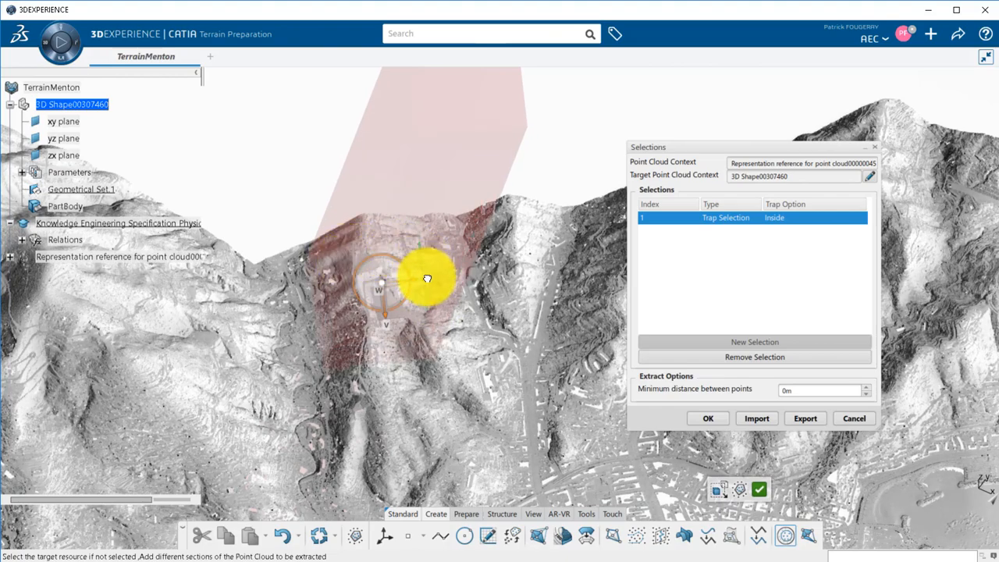
drag(428, 278, 405, 331)
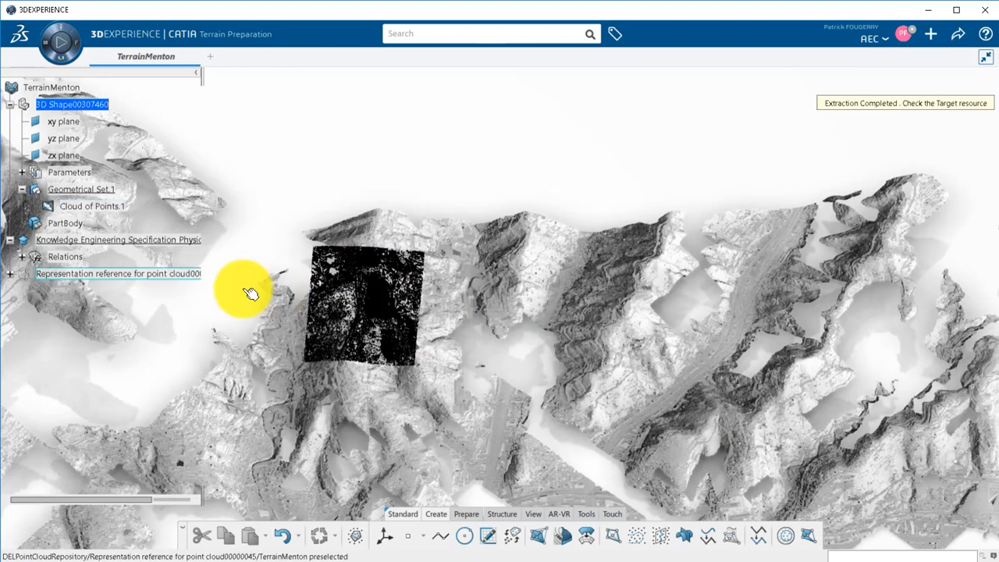
Close the TerrainMenton terrain from the point cloud representation's context menu.
right_click(117, 273)
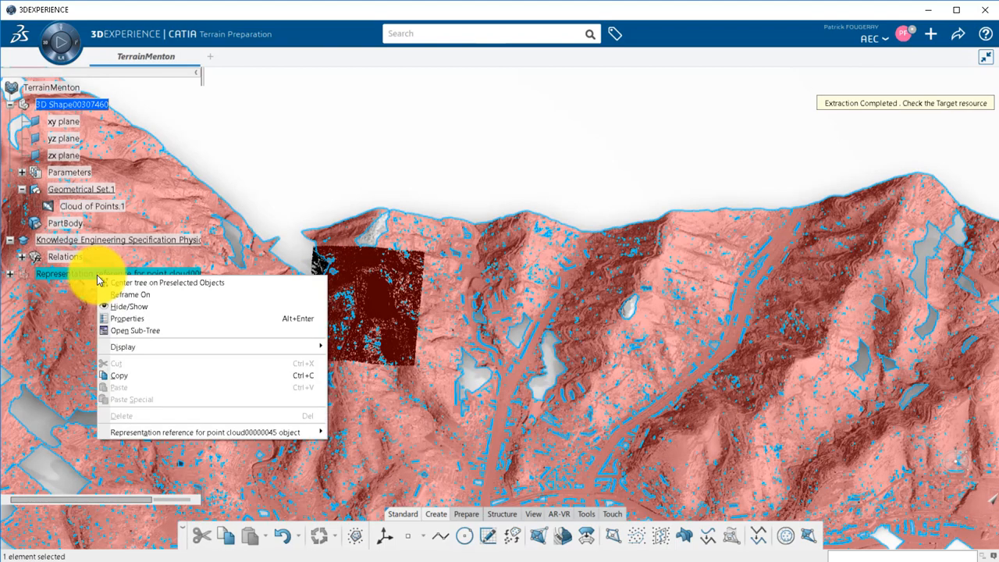
click(128, 306)
text(TerrainMenton)
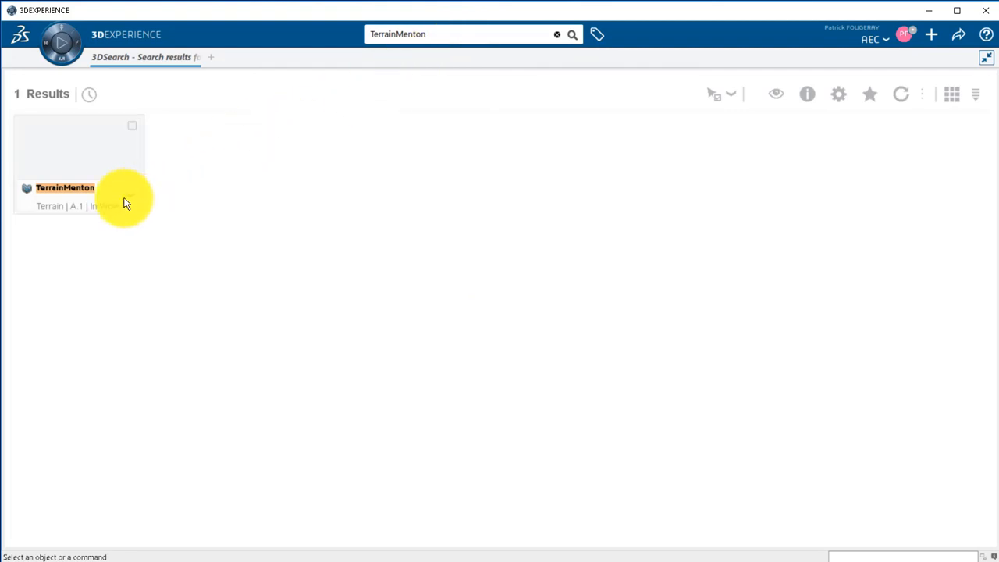
Open the TerrainMenton search result via its context menu Open command.
right_click(125, 203)
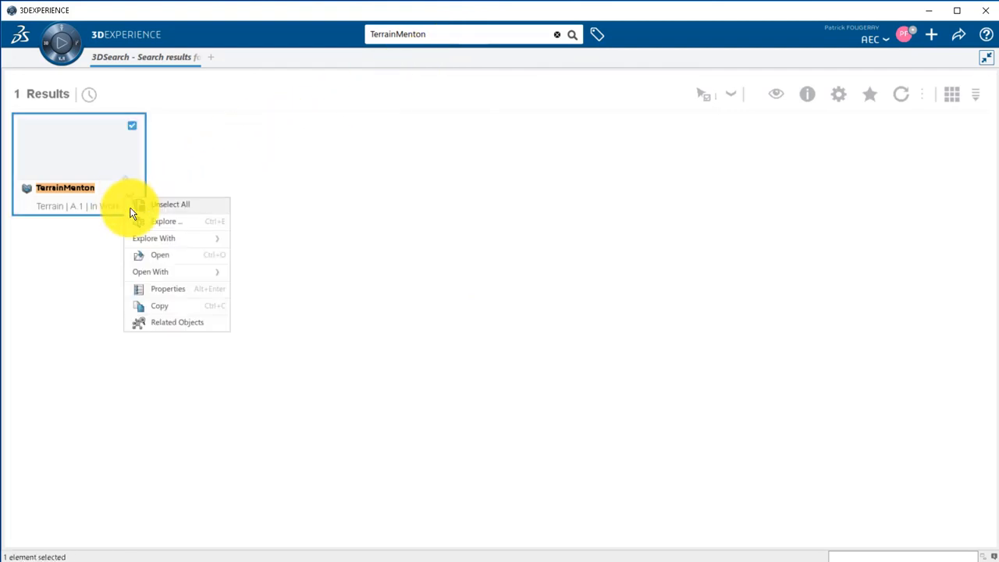
click(159, 255)
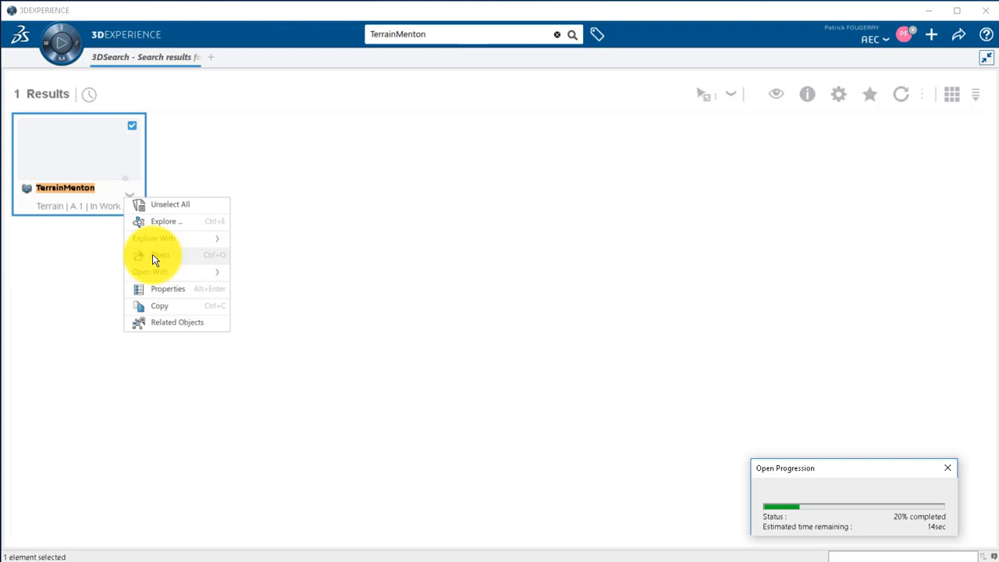
click(160, 255)
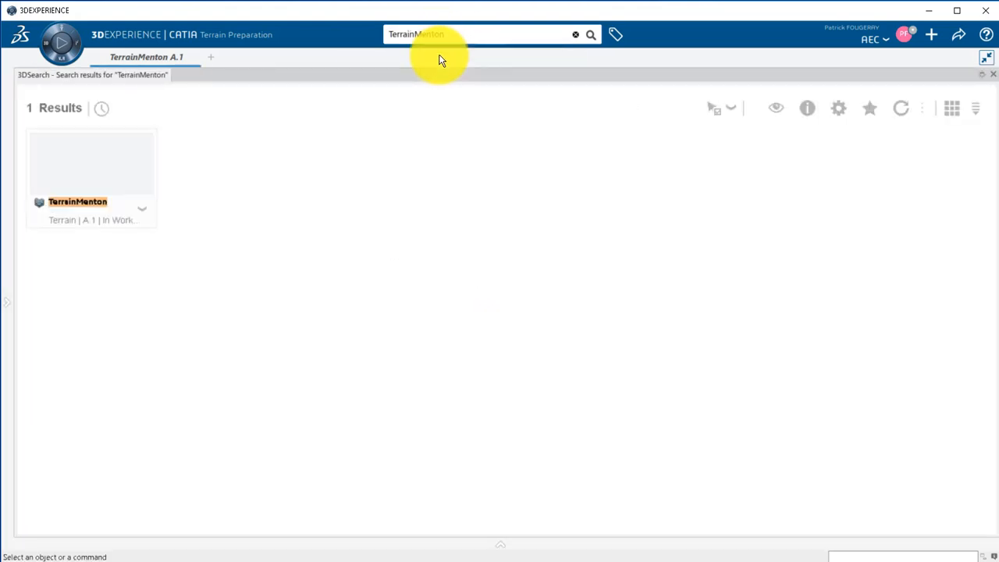
Reopen TerrainMenton via Open Advanced with all representations loaded.
click(90, 164)
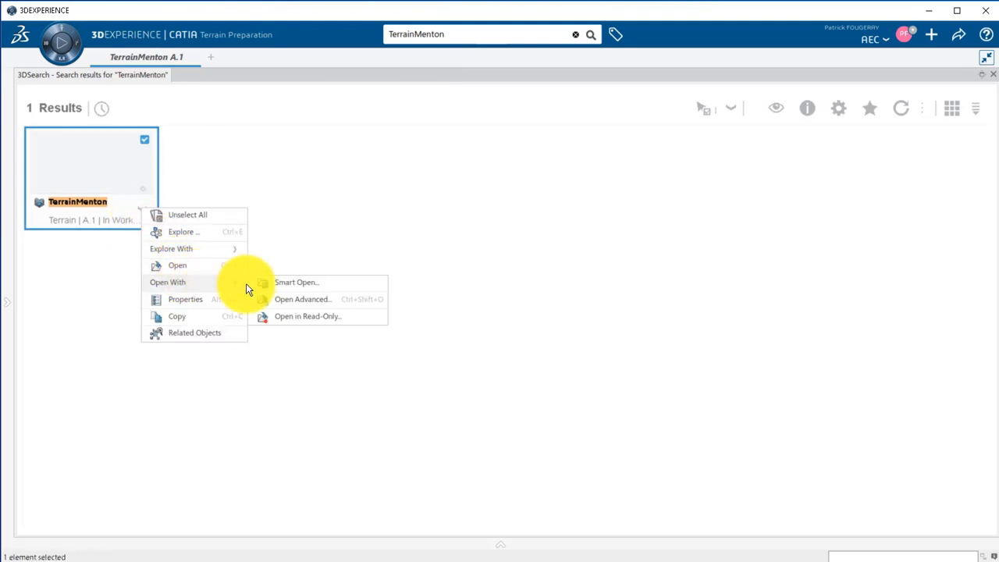
click(303, 300)
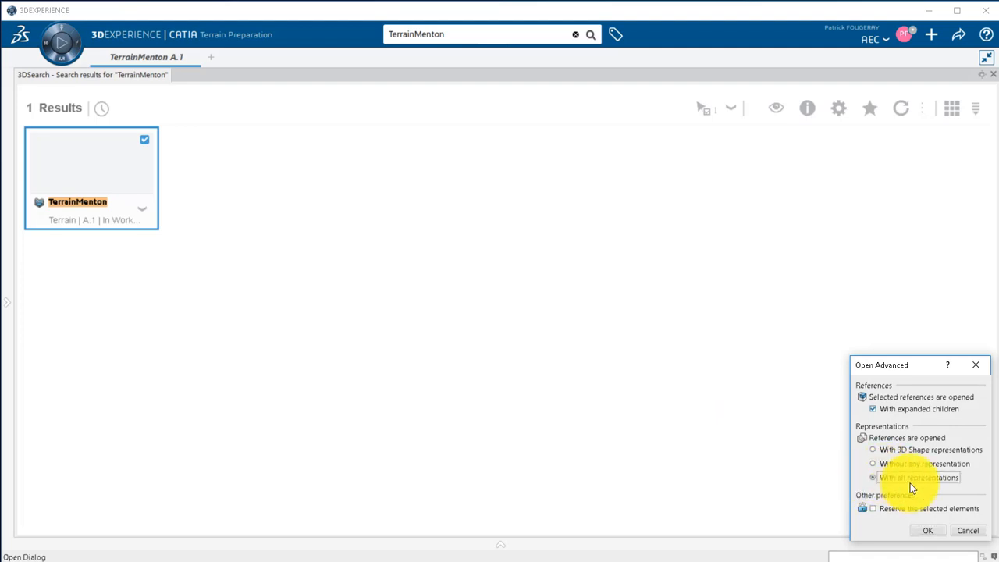
click(927, 531)
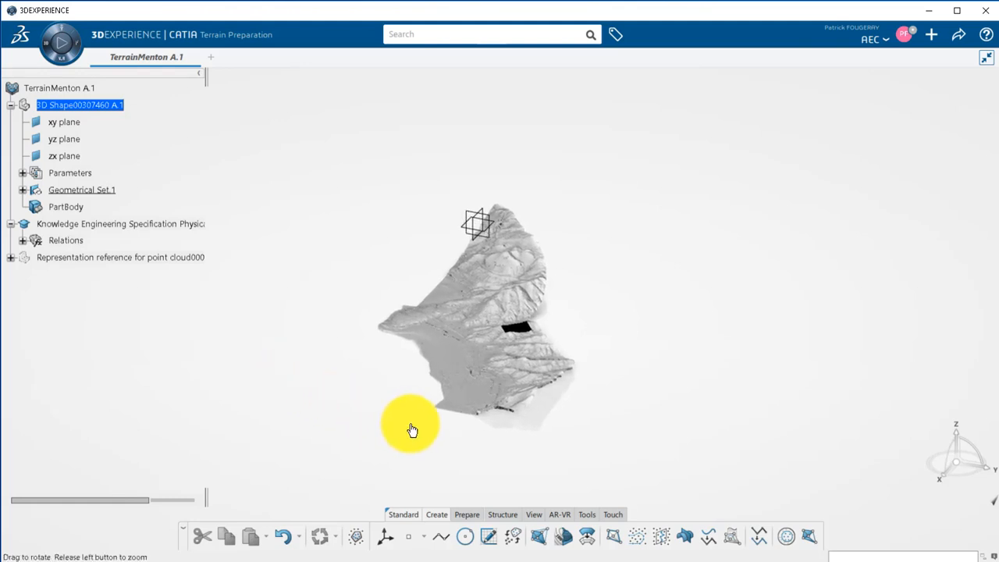
Zoom in on the Menton terrain and select the point cloud representation.
drag(412, 431, 640, 367)
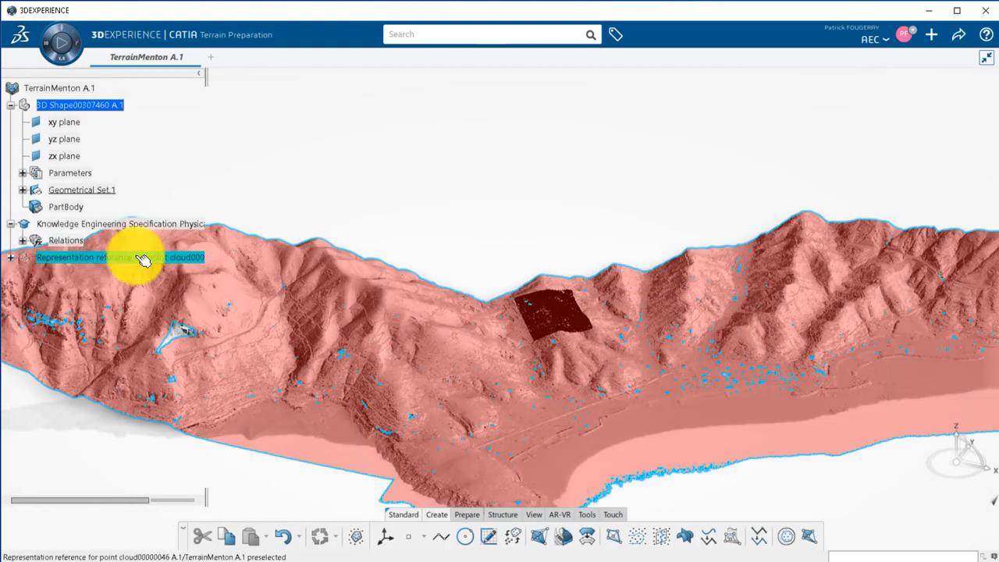
click(119, 257)
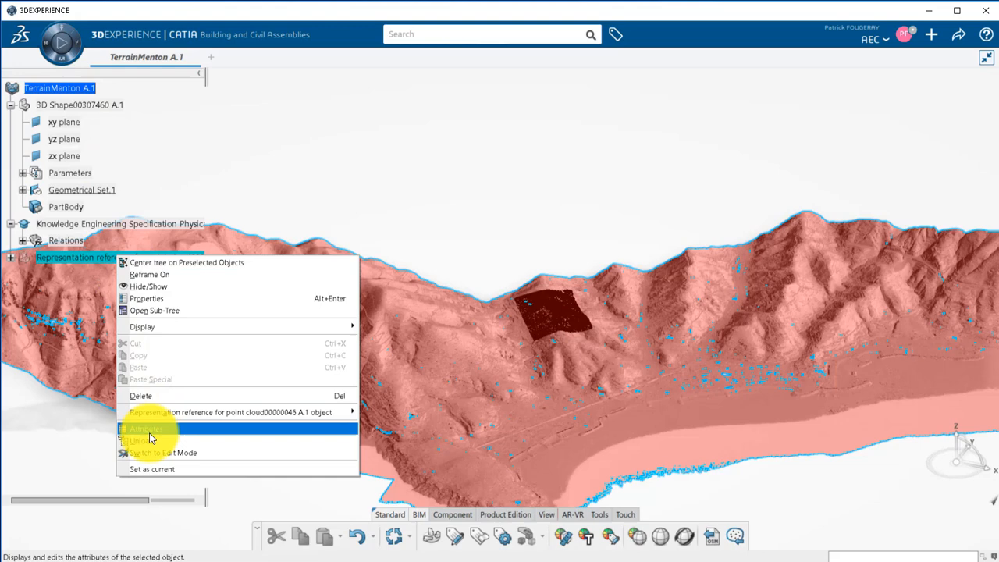
Unload the large point cloud representation from memory and confirm.
click(139, 440)
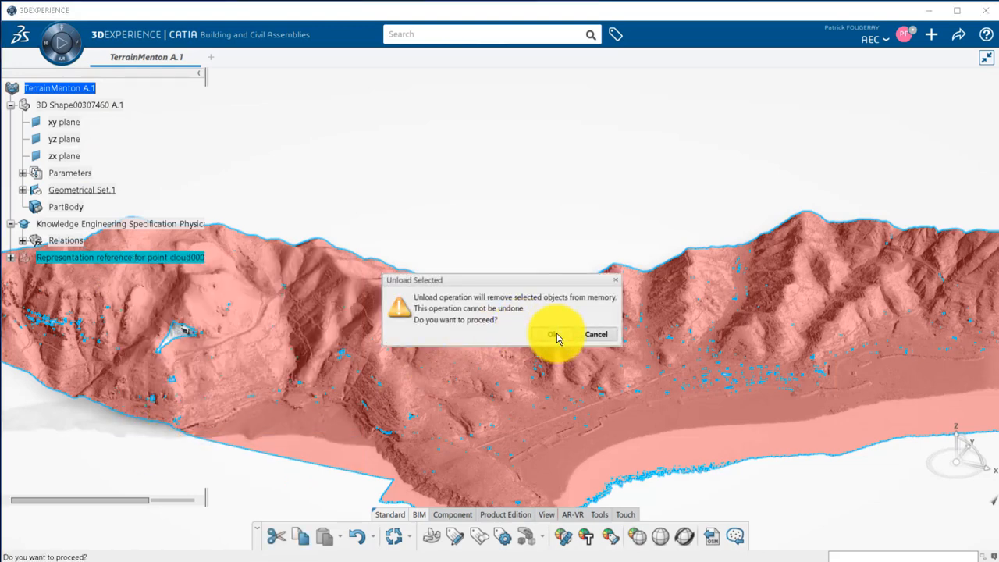
click(558, 335)
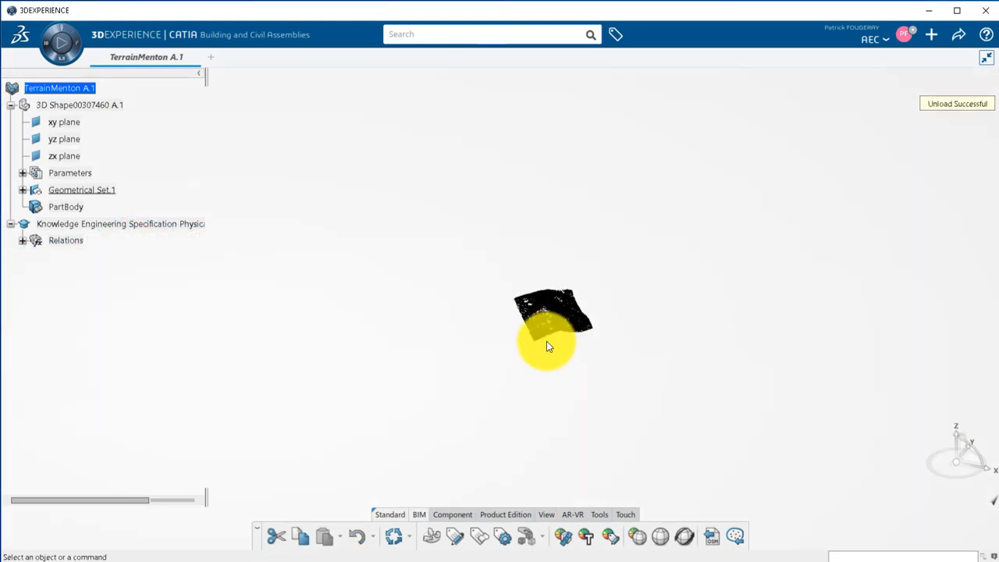